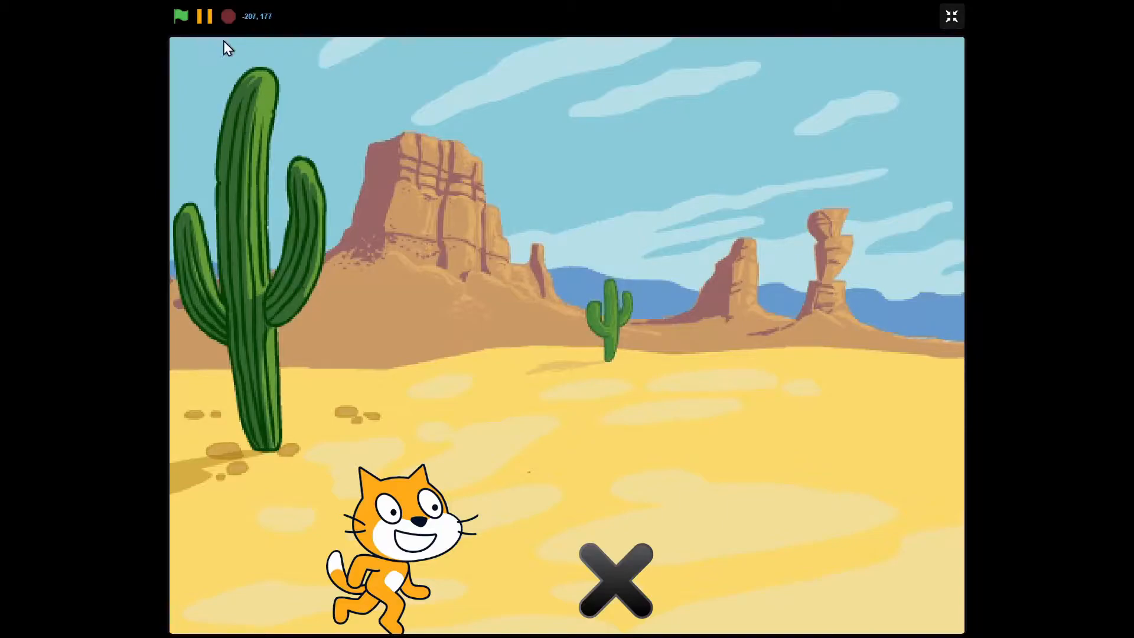
{"action": "mouse_move", "coordinate": [205, 16]}
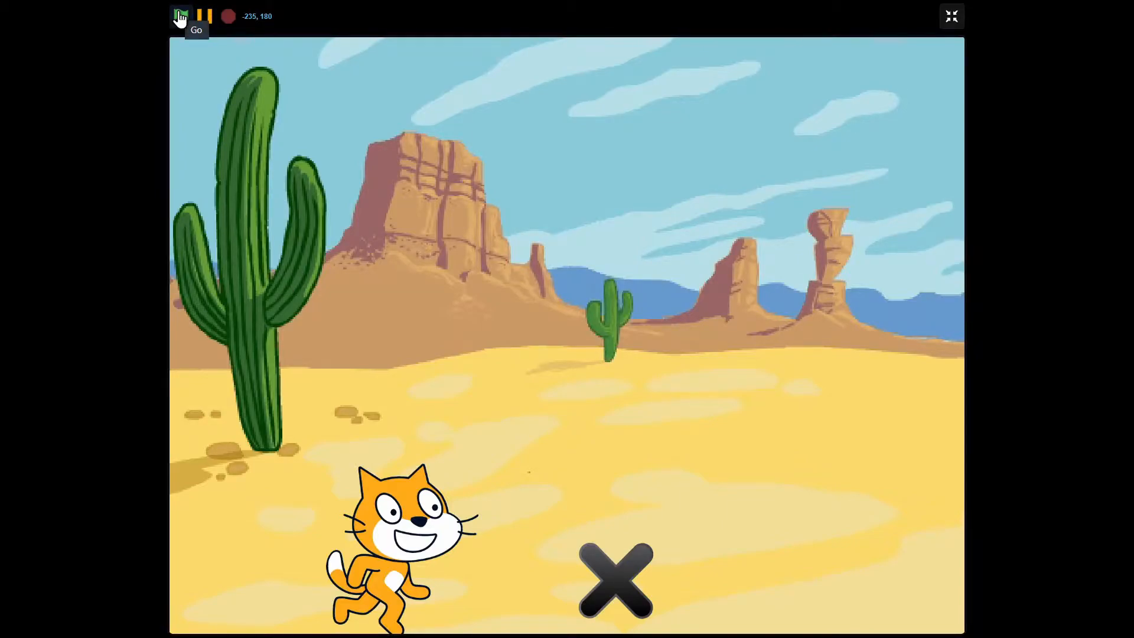
Run the cat-and-X runner game full-screen, then exit back to the editor
{"action": "left_click", "coordinate": [181, 16]}
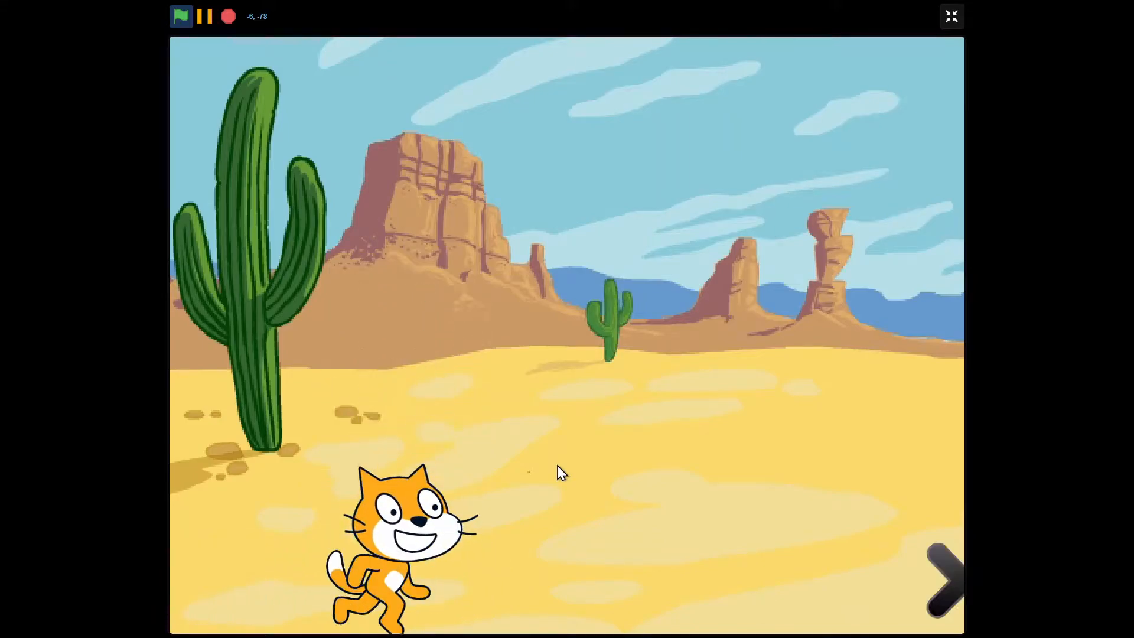
{"action": "left_click", "coordinate": [944, 581]}
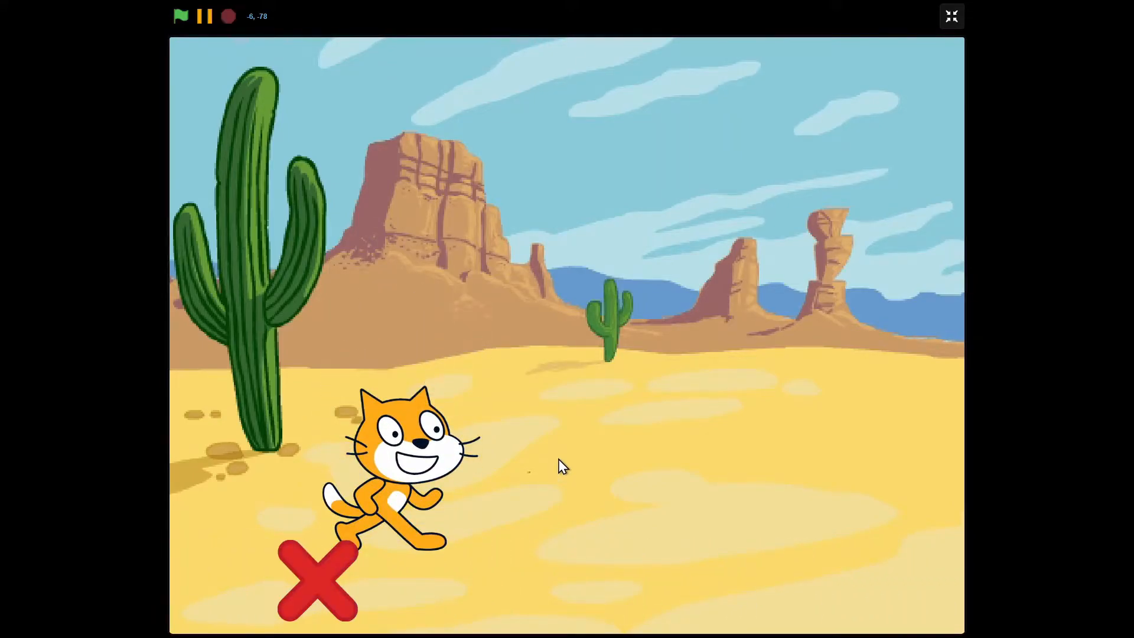
{"action": "mouse_move", "coordinate": [283, 154]}
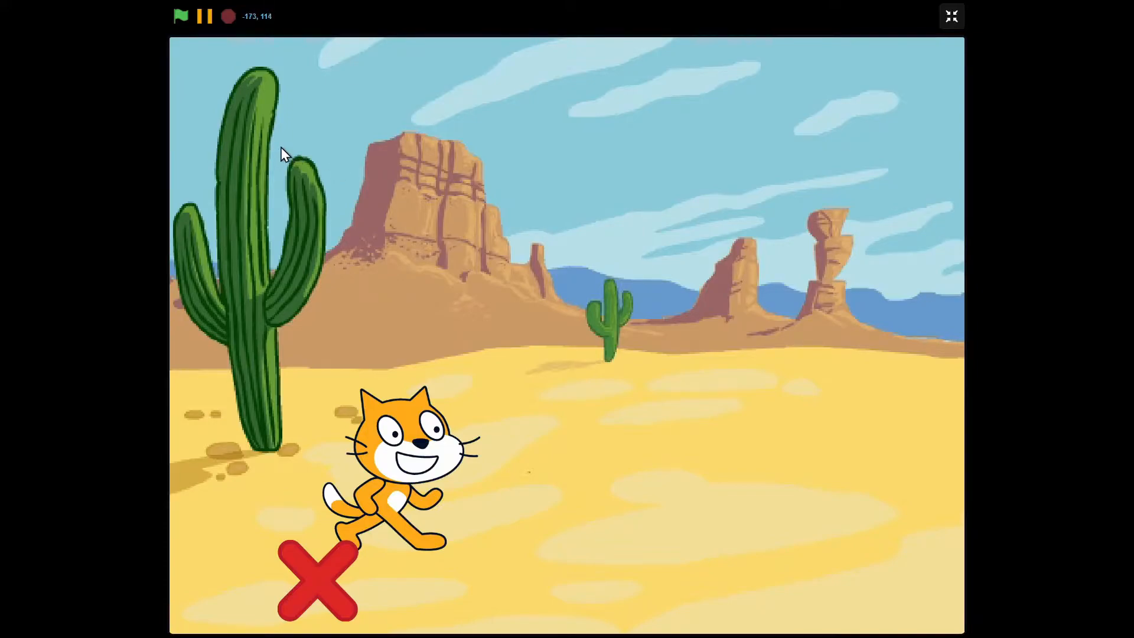
{"action": "left_click", "coordinate": [951, 16]}
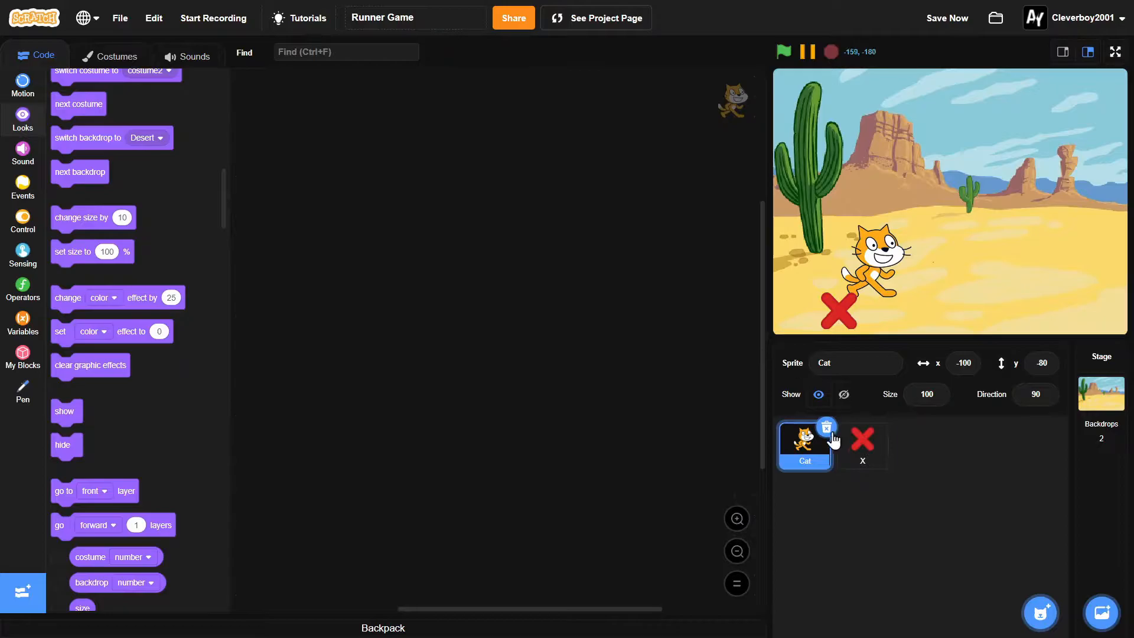
Preview the X sprite's grey and red costumes, then the Cat's costume2 and costume1
{"action": "left_click", "coordinate": [862, 445]}
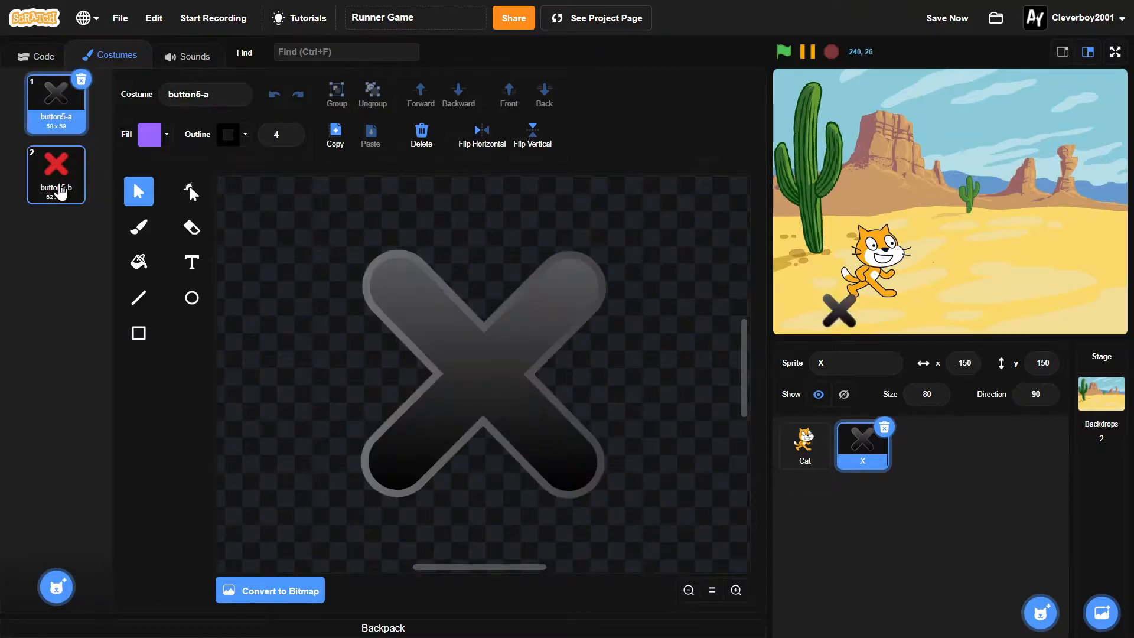
{"action": "left_click", "coordinate": [56, 174]}
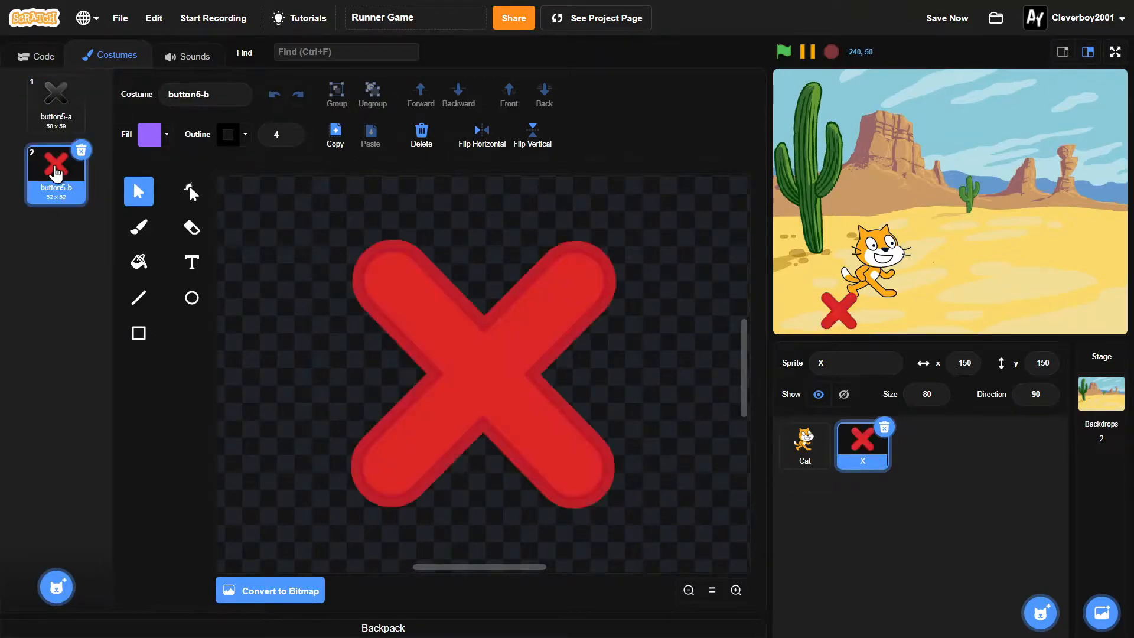
{"action": "left_click", "coordinate": [803, 445]}
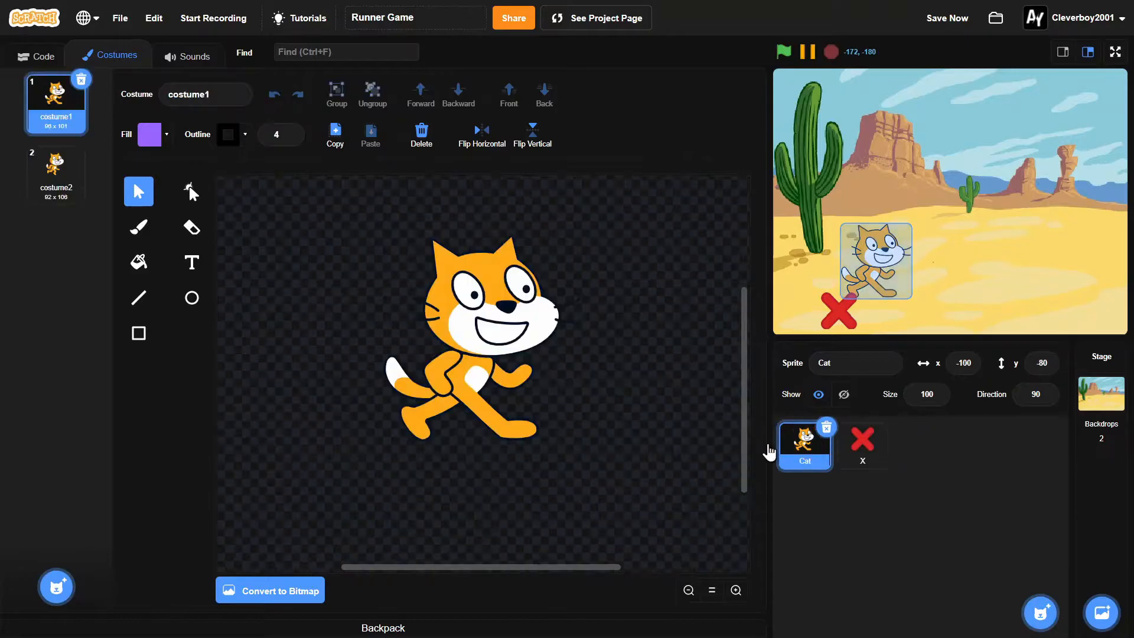
{"action": "left_click", "coordinate": [55, 173]}
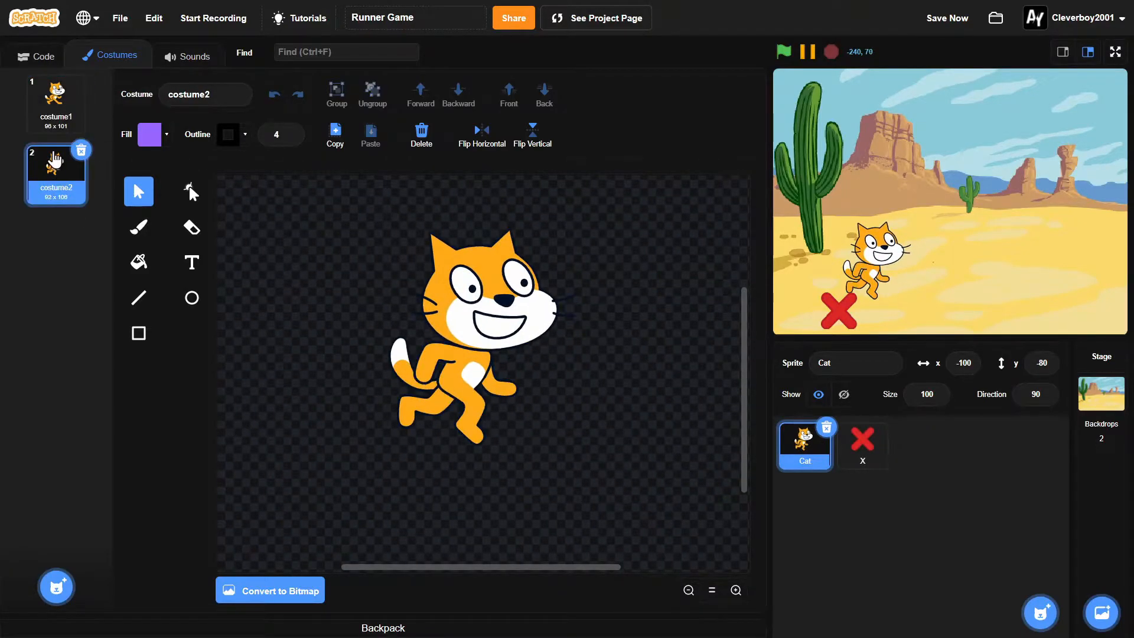
{"action": "left_click", "coordinate": [55, 104]}
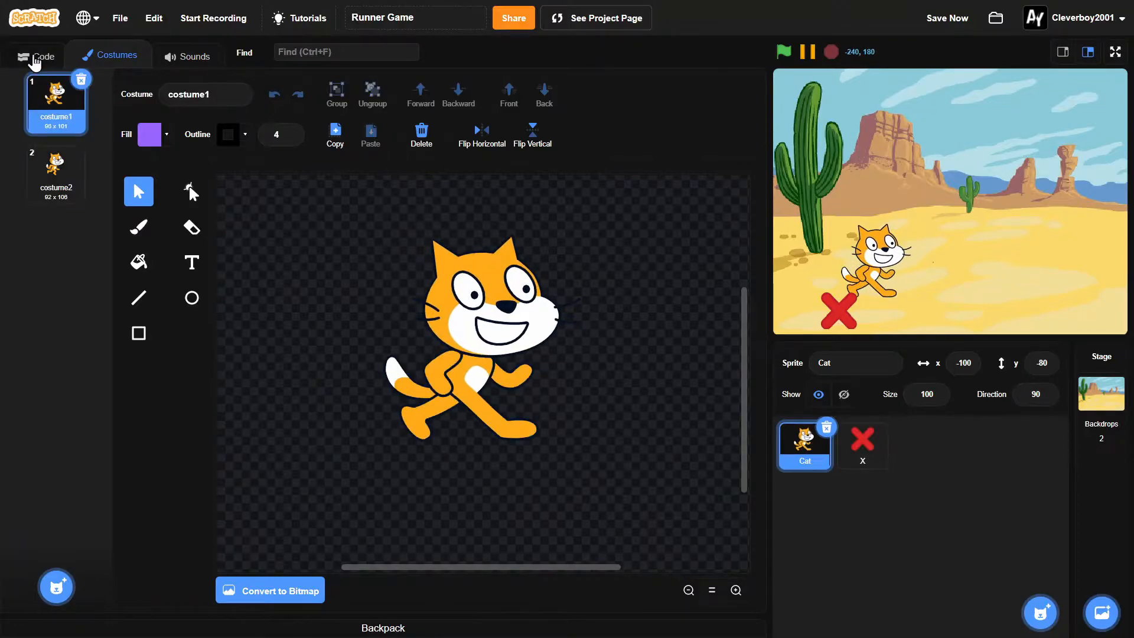
Attach go to x:-100 y:-130 under the cat's green-flag block
{"action": "left_click", "coordinate": [44, 56]}
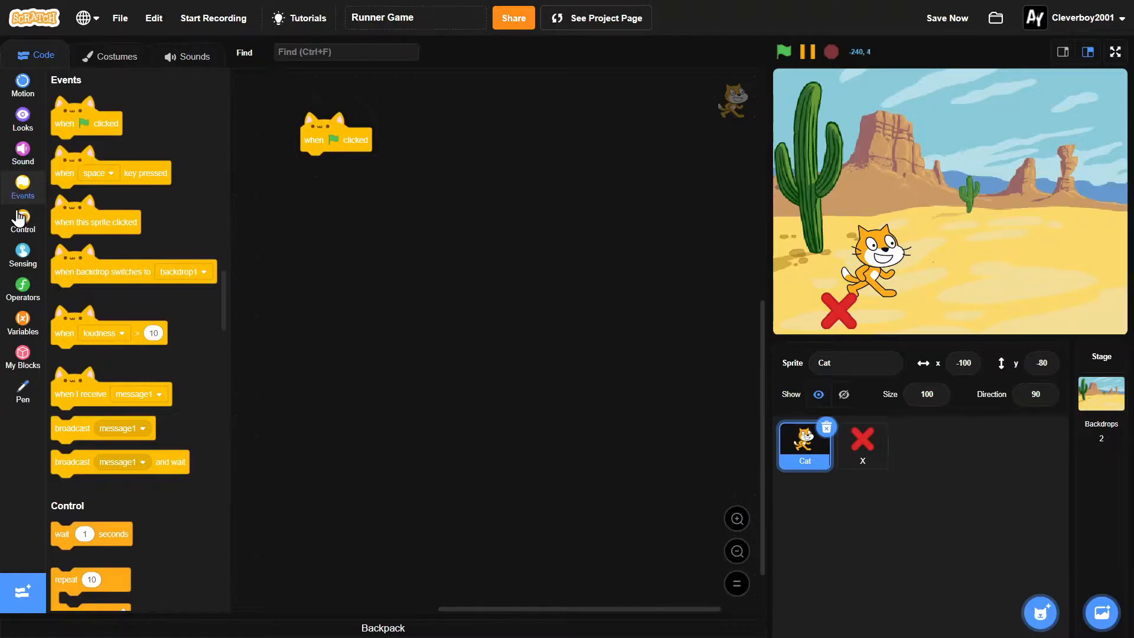
{"action": "left_click", "coordinate": [23, 223]}
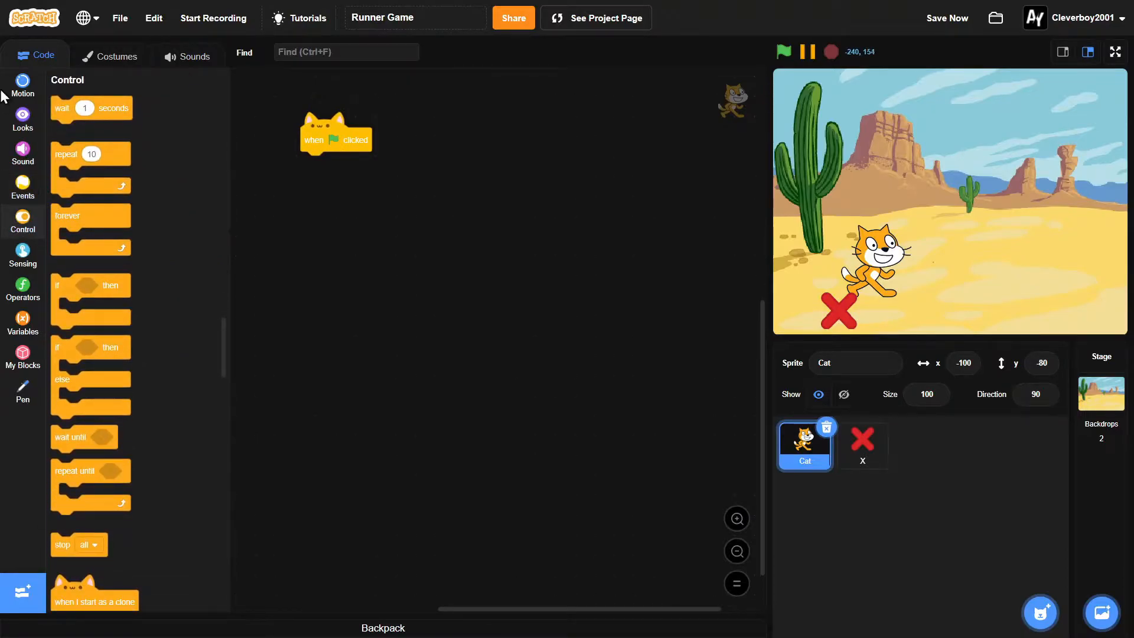
{"action": "left_click", "coordinate": [23, 85]}
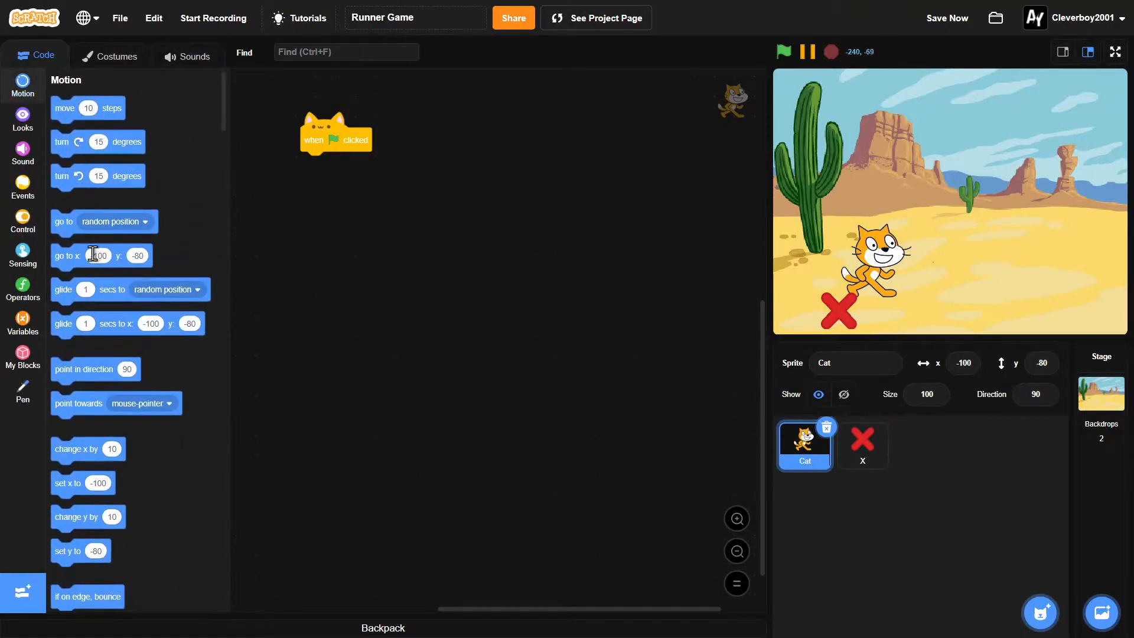
{"action": "left_click_drag", "start_coordinate": [100, 255], "coordinate": [348, 164]}
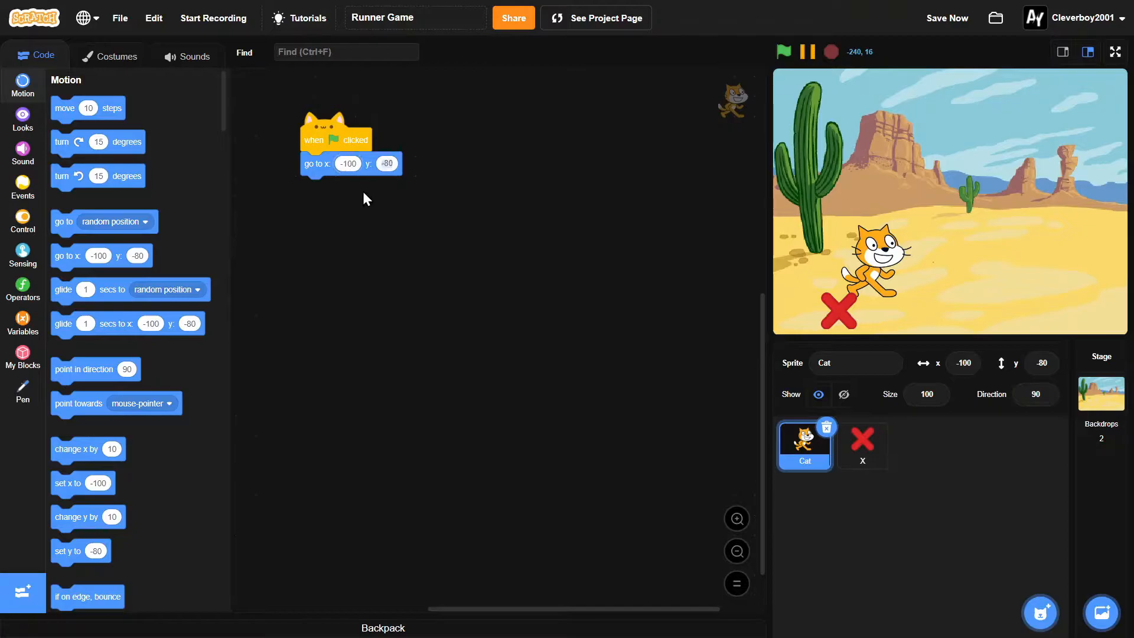
{"action": "left_click", "coordinate": [386, 164]}
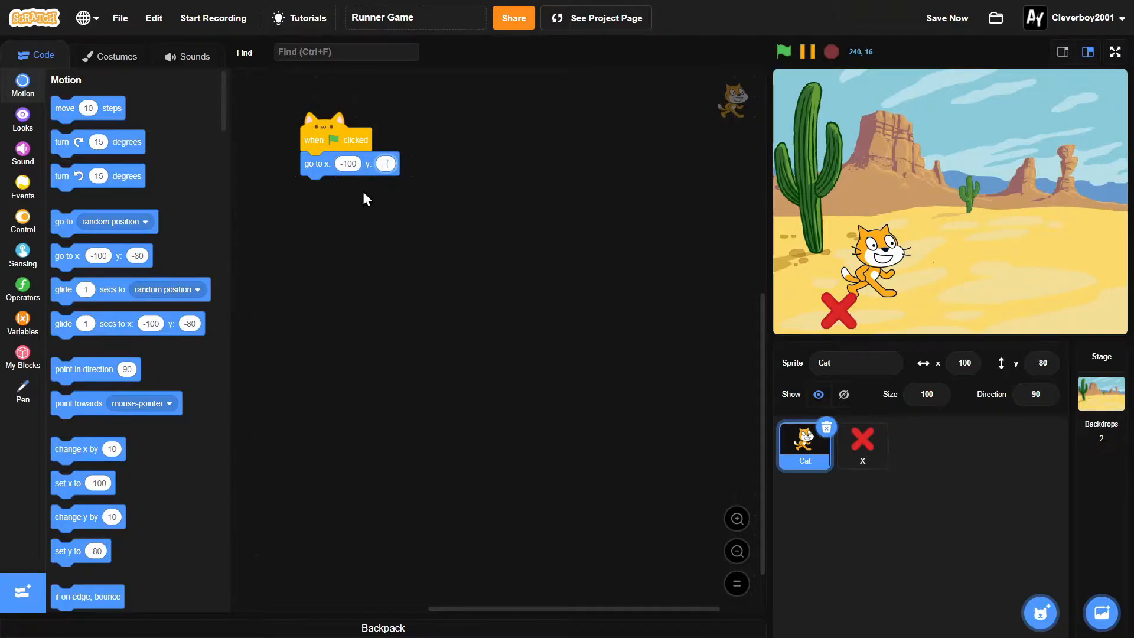
{"action": "type", "text": "-130"}
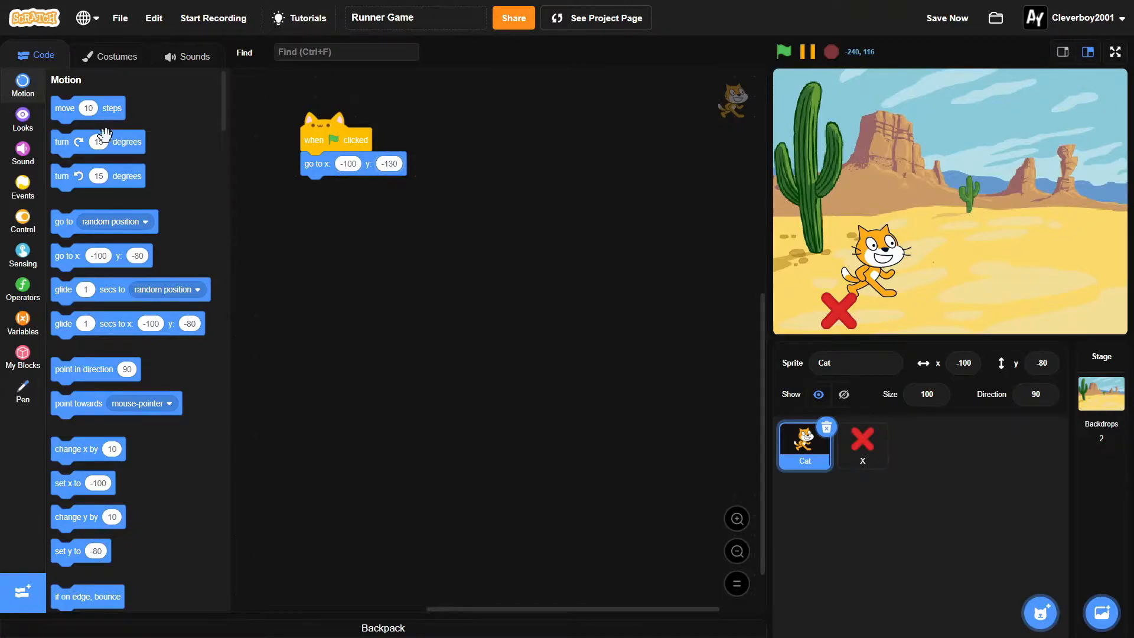
Add forever if space pressed, repeat 12 change y by 10 then -10, and test
{"action": "left_click", "coordinate": [23, 220]}
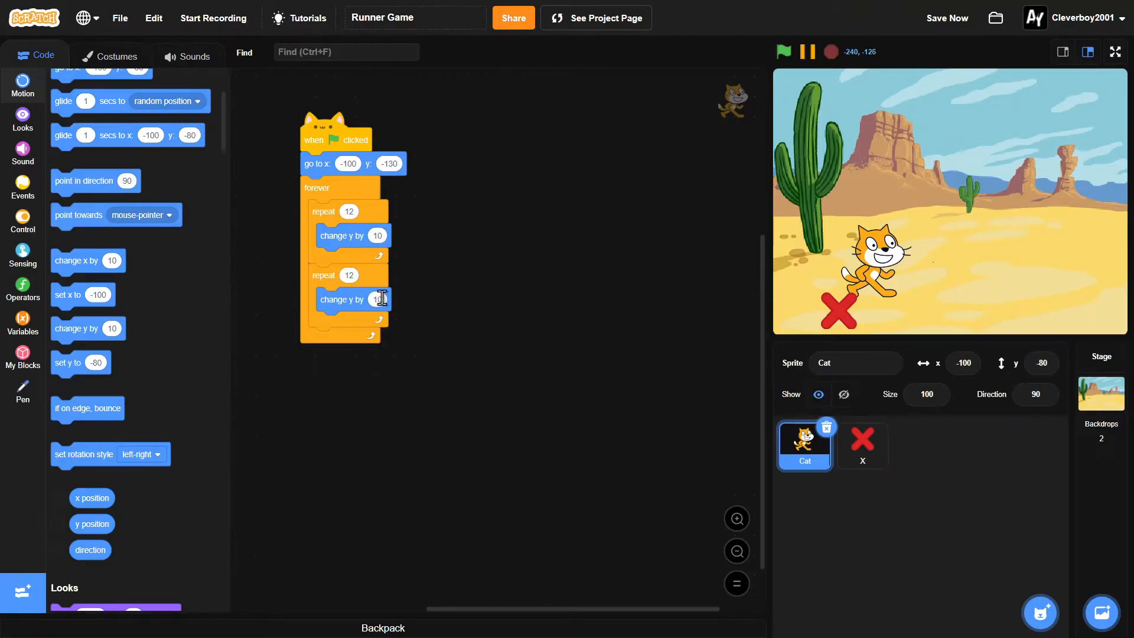
{"action": "type", "text": "-1"}
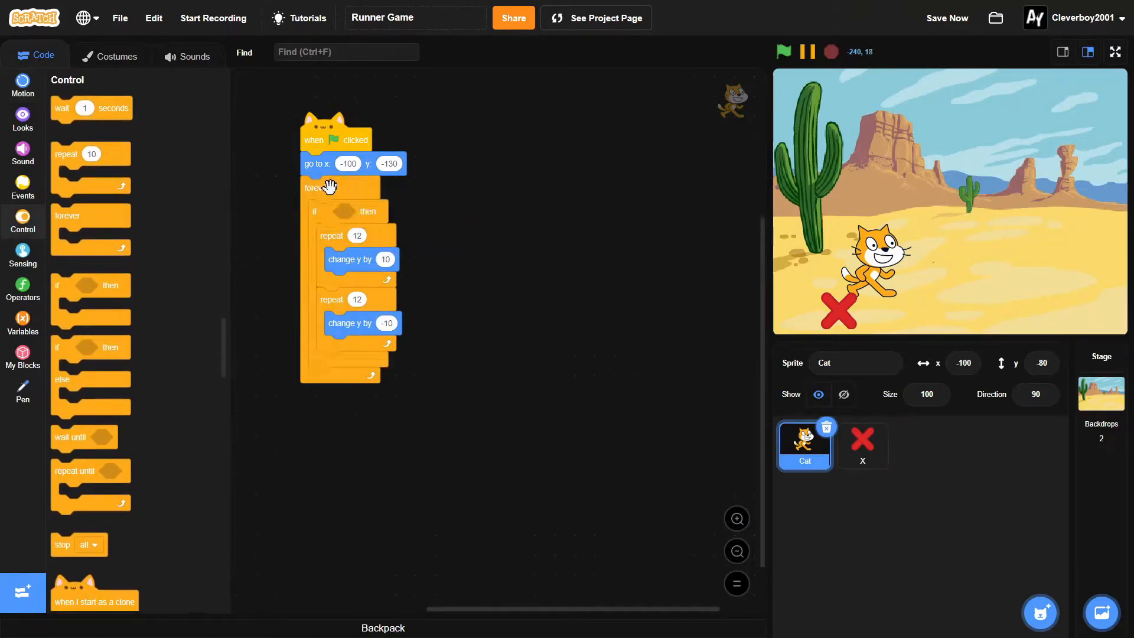
{"action": "left_click", "coordinate": [22, 251]}
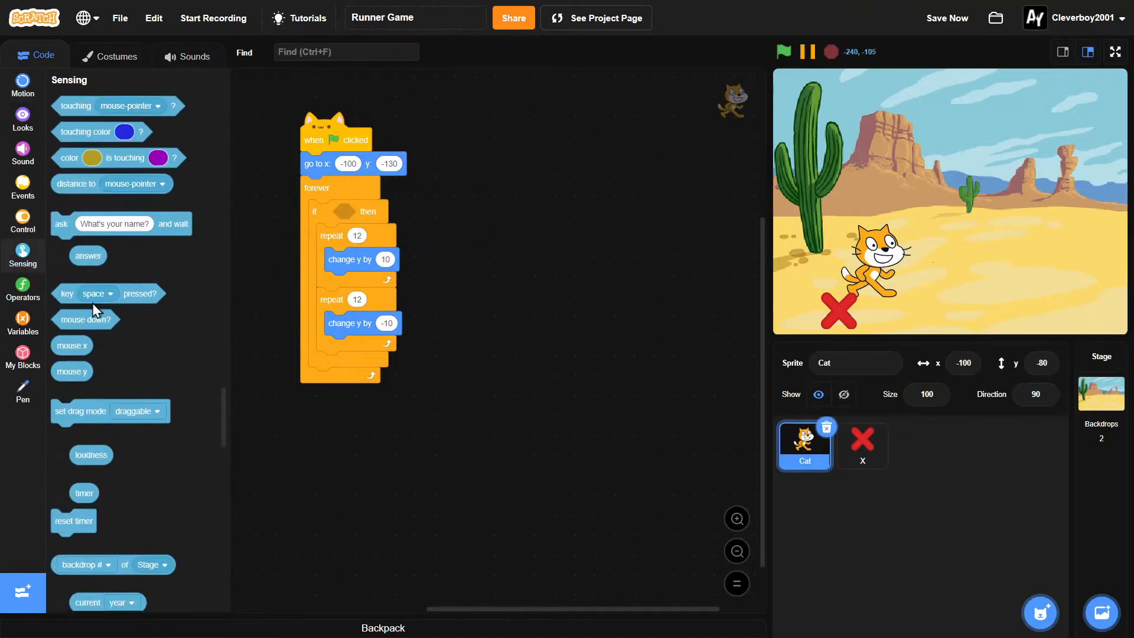
{"action": "left_click_drag", "start_coordinate": [105, 293], "coordinate": [376, 211]}
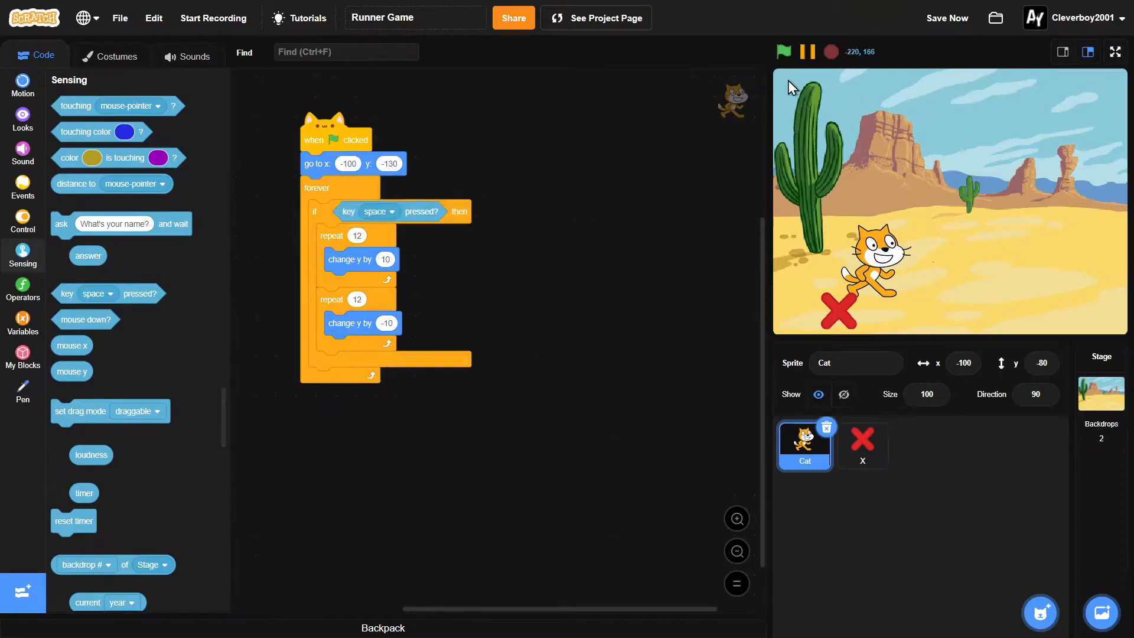
{"action": "left_click", "coordinate": [784, 51]}
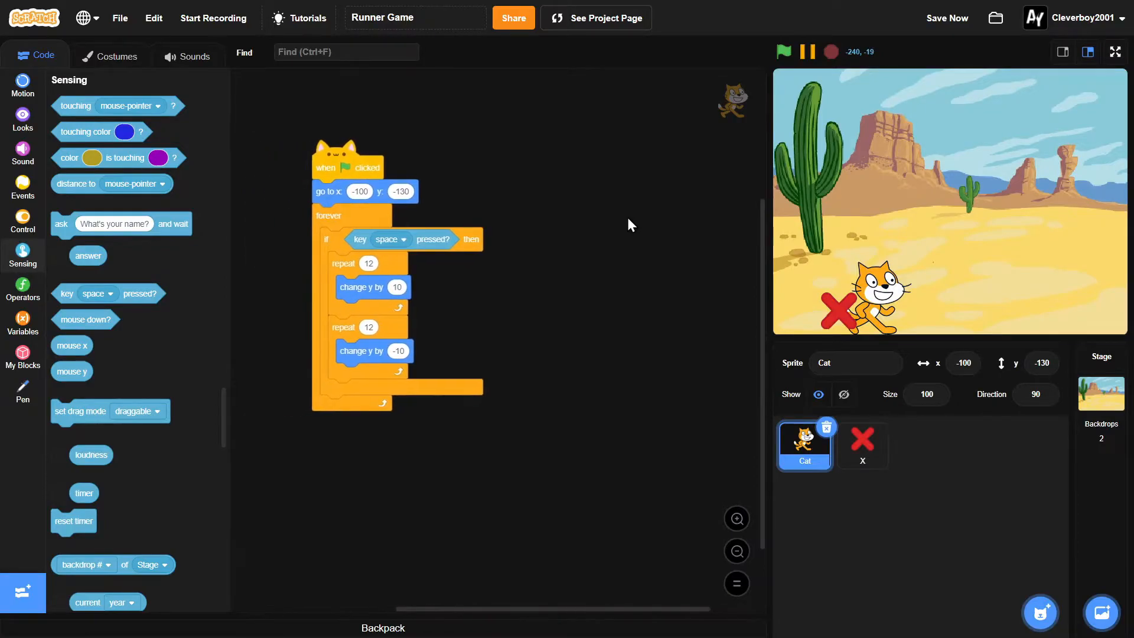
{"action": "left_click", "coordinate": [861, 445]}
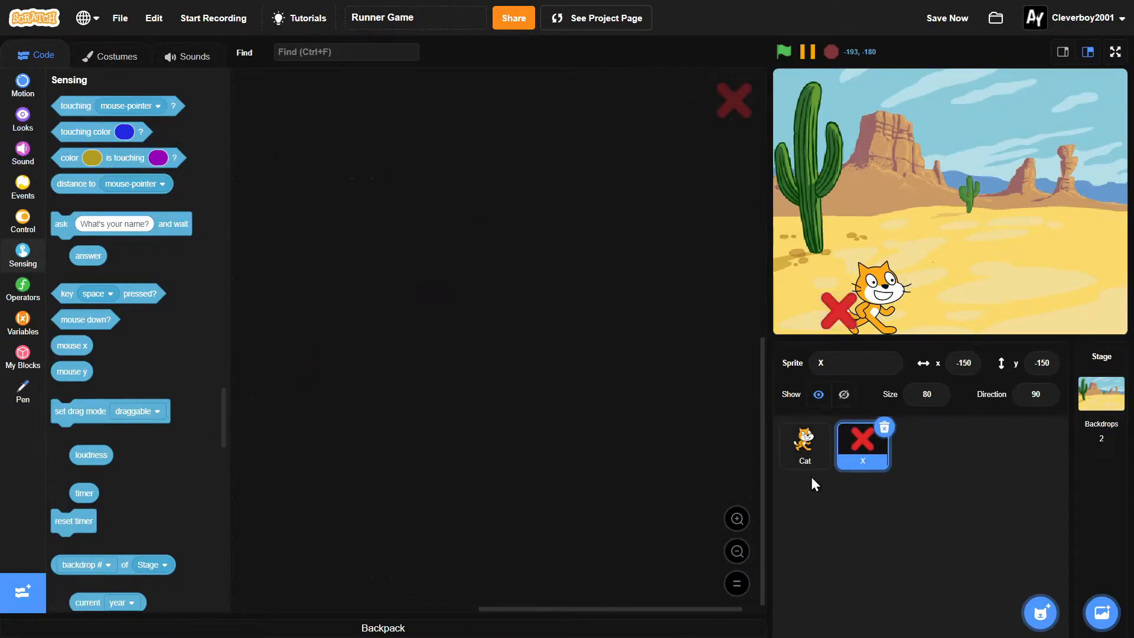
{"action": "left_click", "coordinate": [804, 445]}
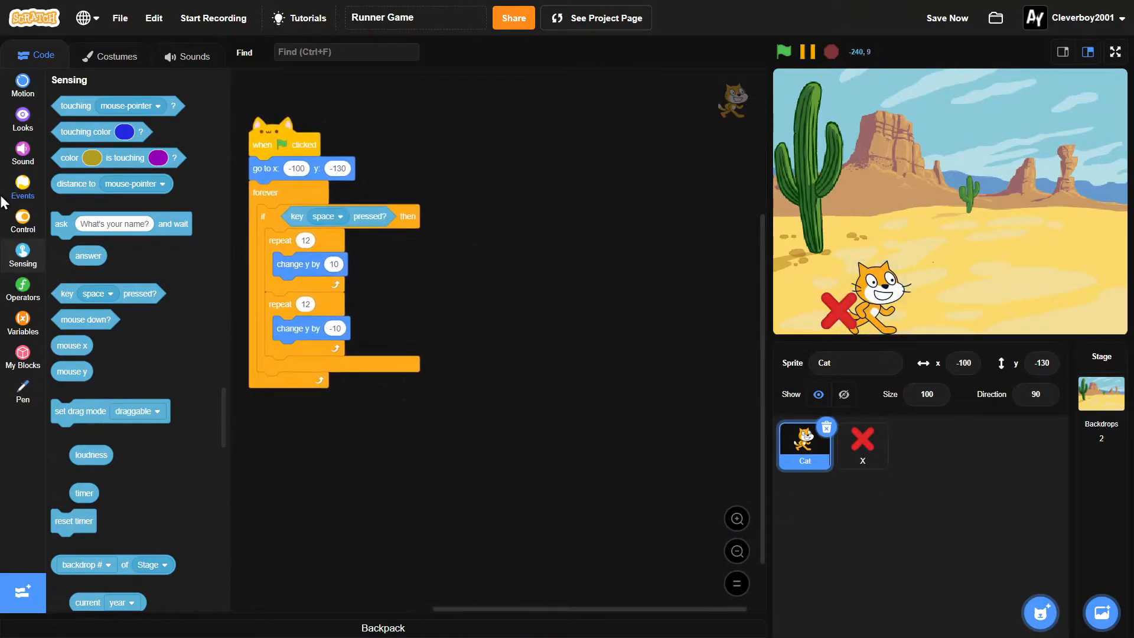
Build the cat's forever wait 0.05 seconds next-costume script, then select the X sprite
{"action": "left_click", "coordinate": [23, 187]}
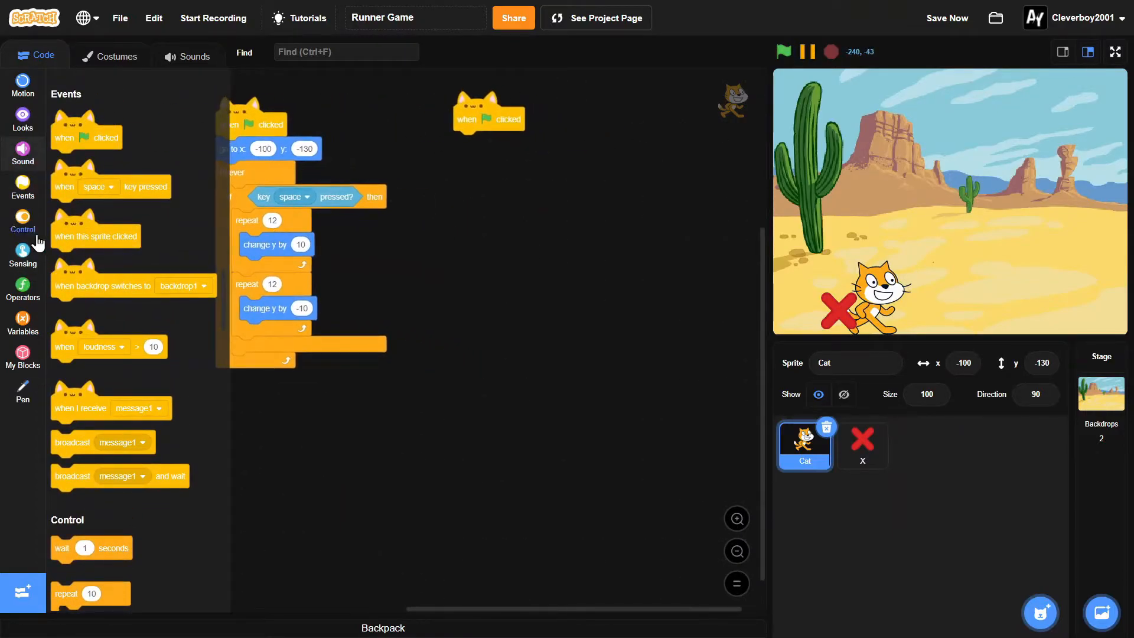
{"action": "left_click", "coordinate": [23, 222]}
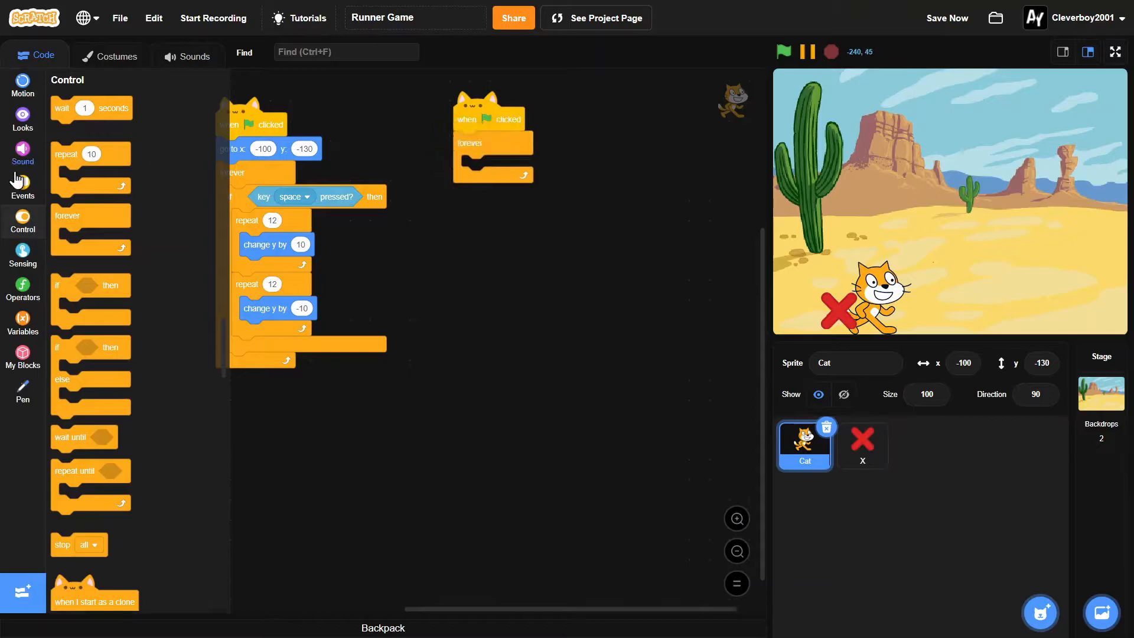
{"action": "left_click_drag", "start_coordinate": [92, 109], "coordinate": [497, 167]}
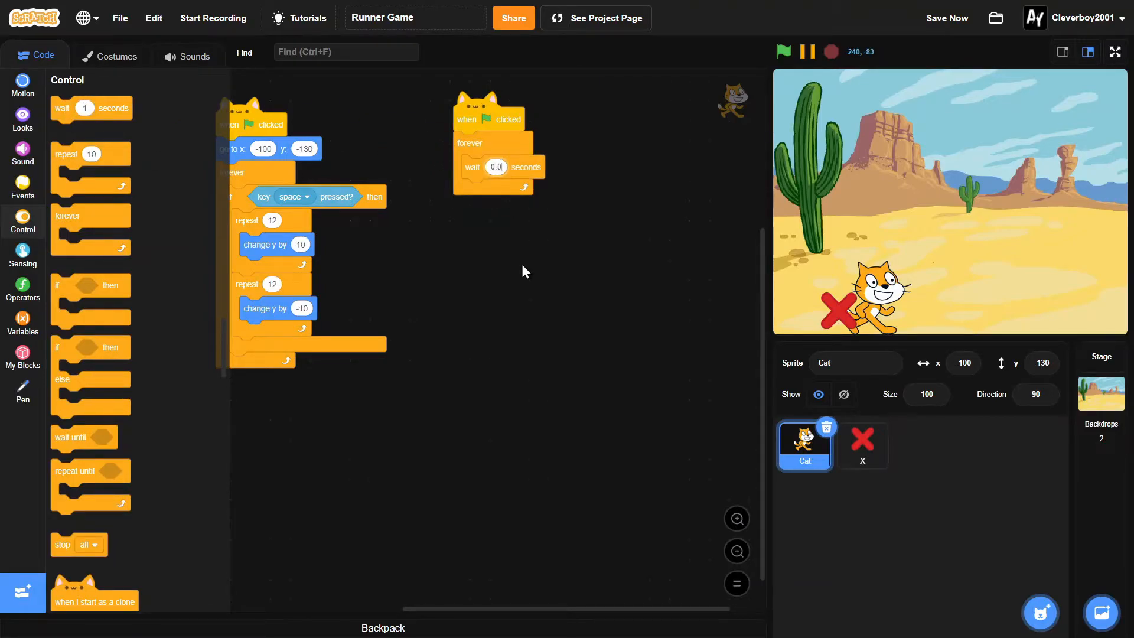
{"action": "left_click", "coordinate": [23, 118]}
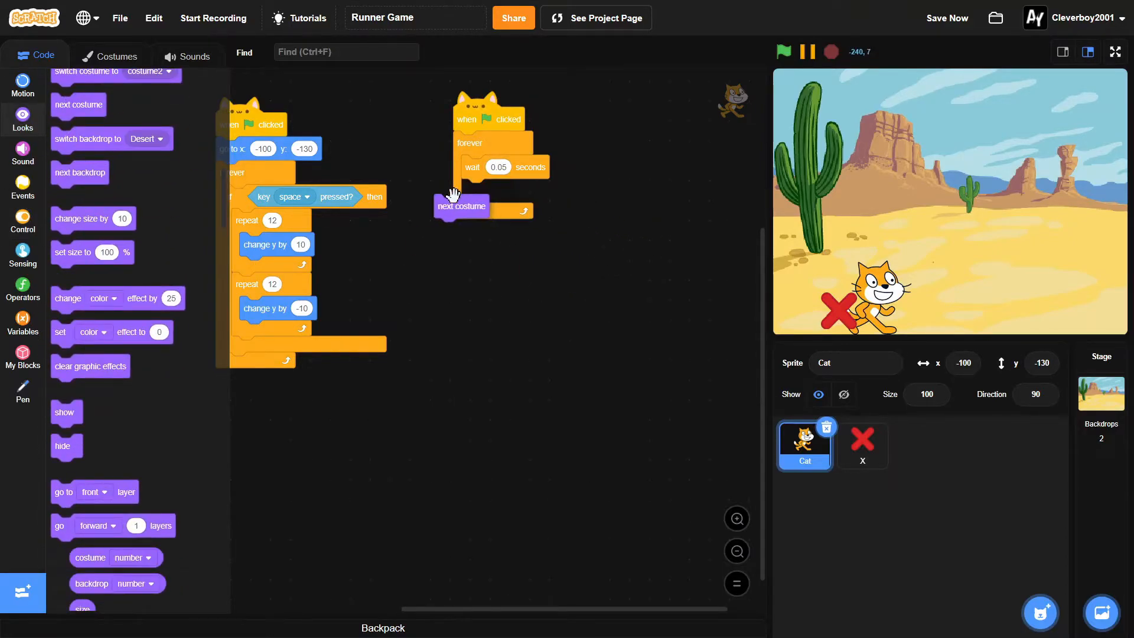
{"action": "left_click", "coordinate": [22, 186]}
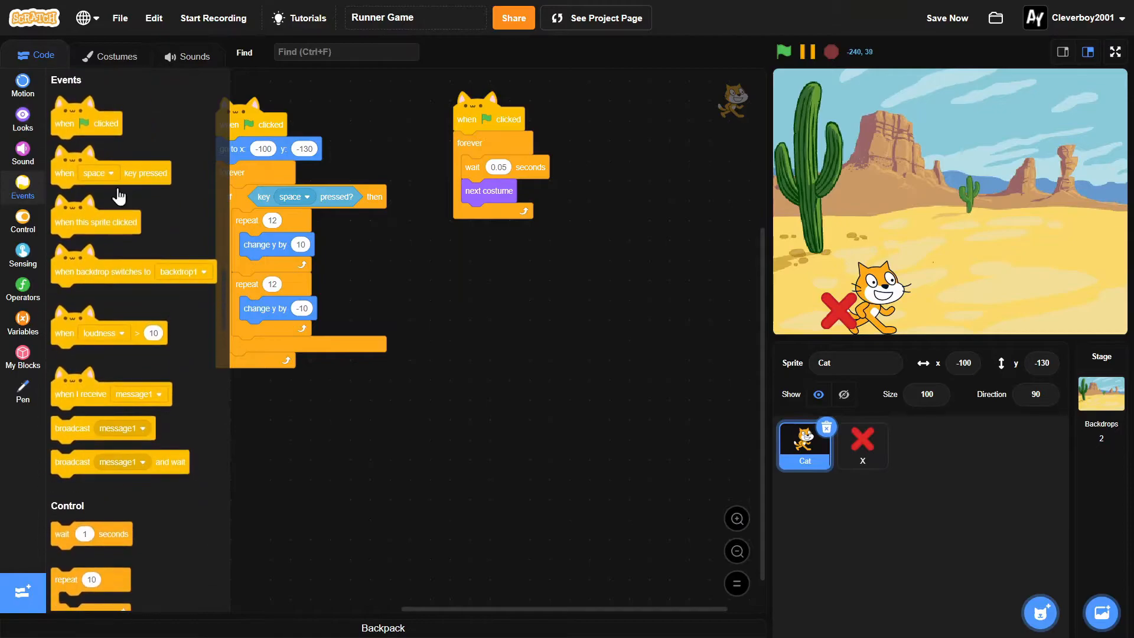
{"action": "left_click", "coordinate": [783, 51]}
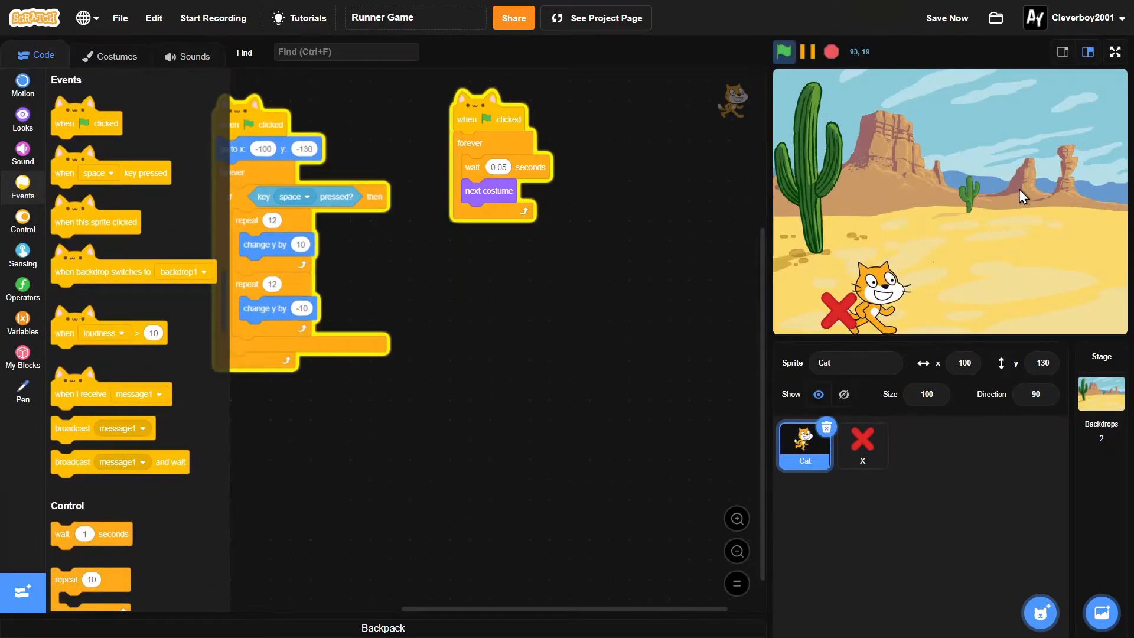
{"action": "left_click", "coordinate": [783, 51]}
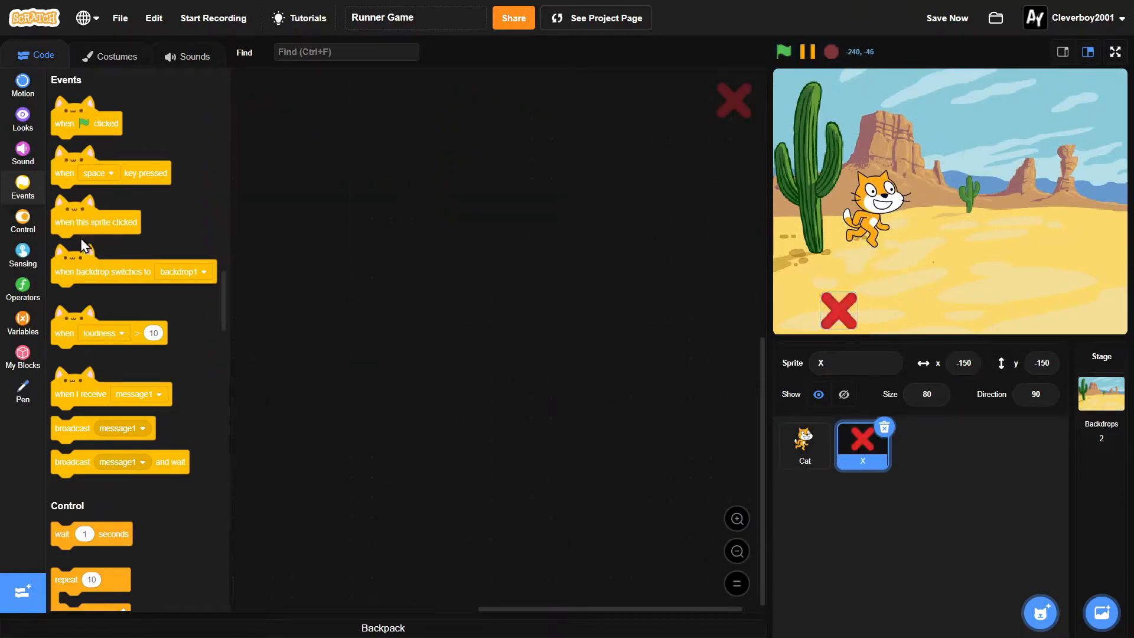
Script X: go to 240,-150, forever change x by -10, reset when x < -240
{"action": "left_click_drag", "start_coordinate": [85, 122], "coordinate": [319, 158]}
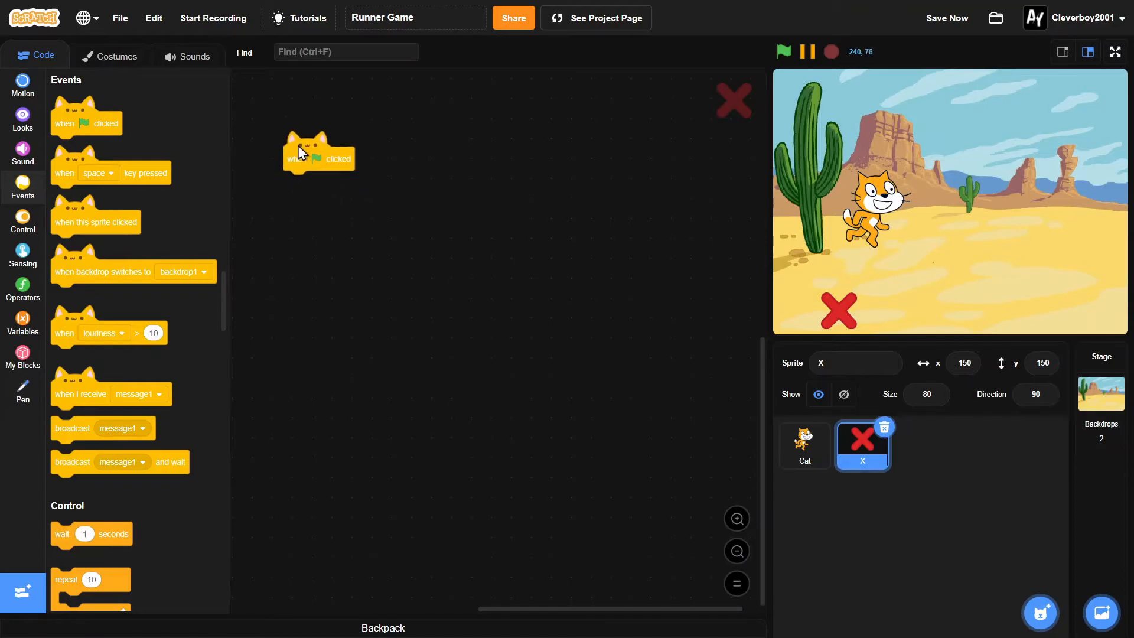
{"action": "left_click", "coordinate": [22, 84]}
{"action": "type", "text": "240"}
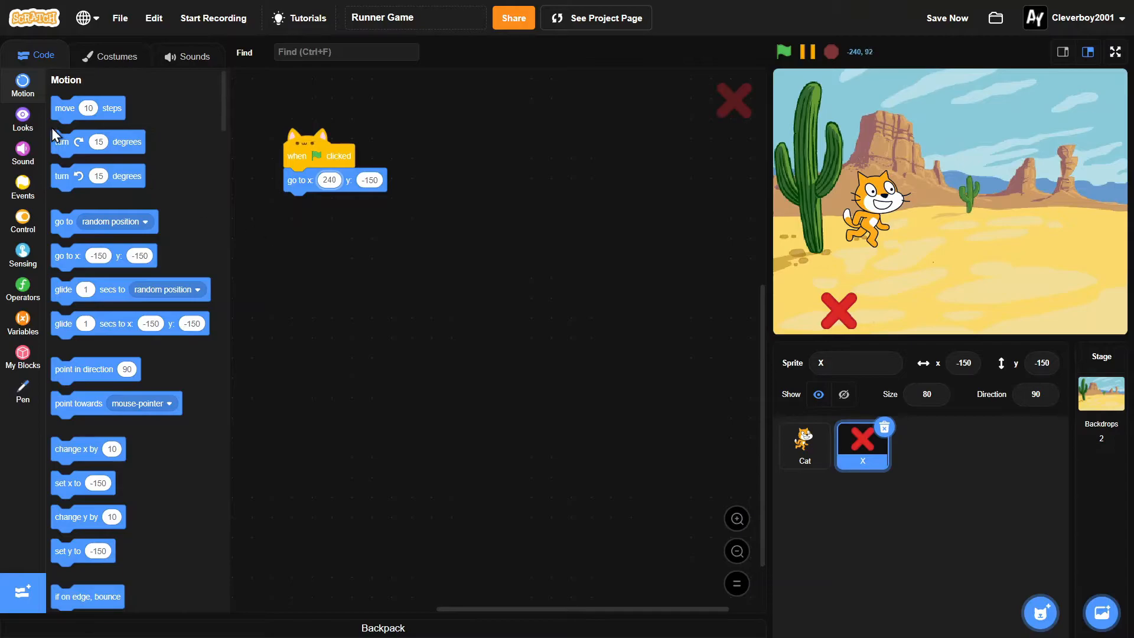
{"action": "left_click", "coordinate": [22, 221]}
{"action": "type", "text": "-10"}
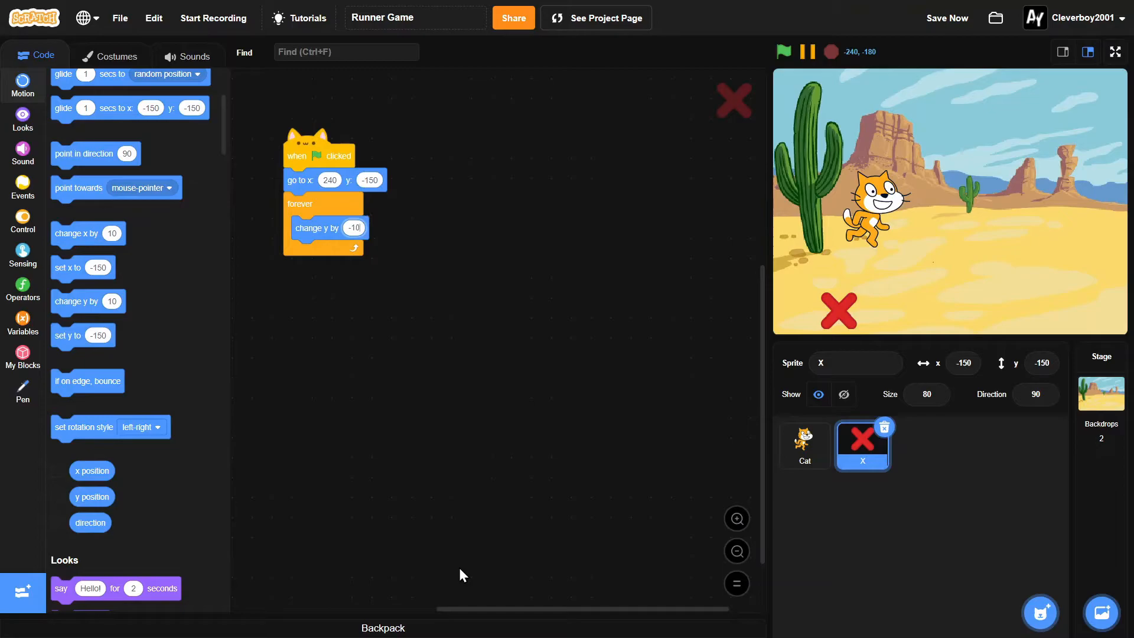
{"action": "right_click", "coordinate": [330, 228]}
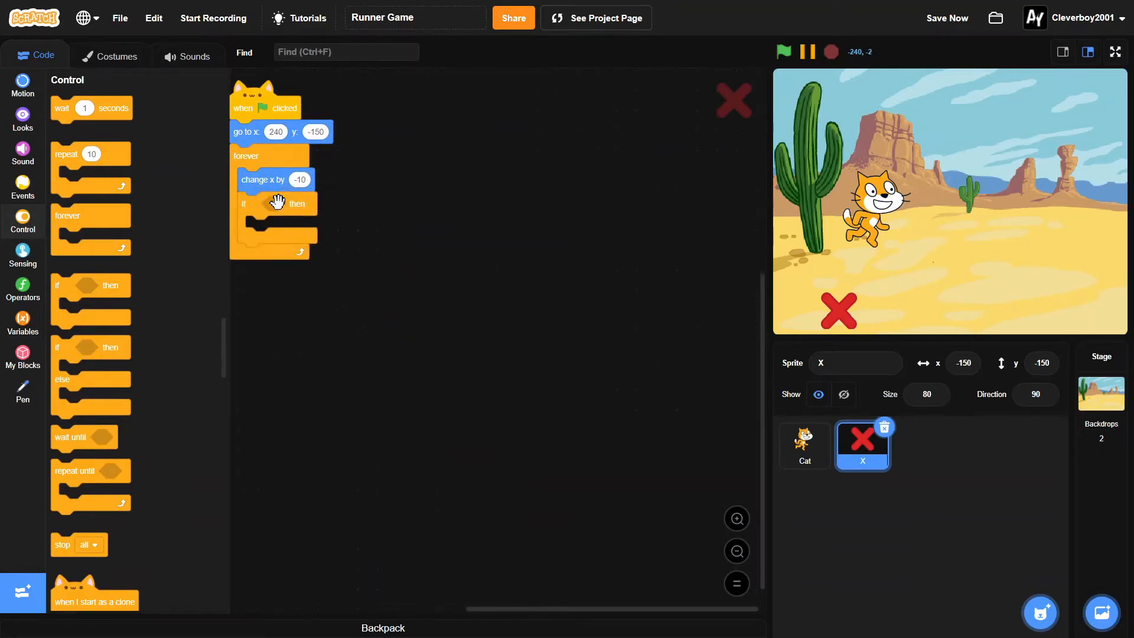
{"action": "left_click", "coordinate": [22, 287]}
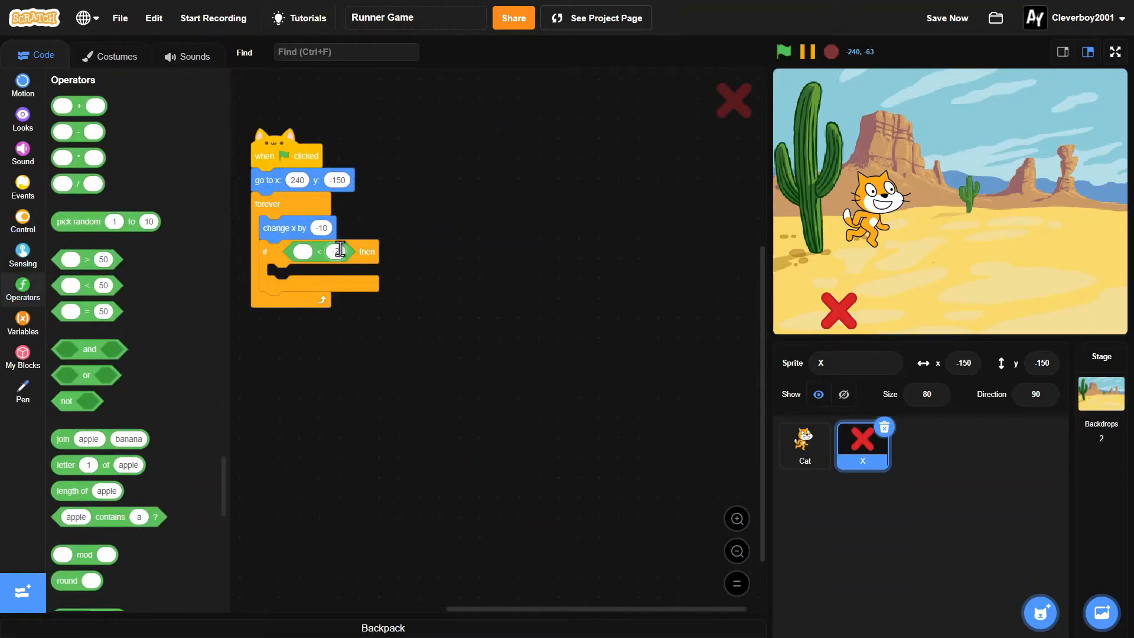
{"action": "left_click", "coordinate": [22, 85]}
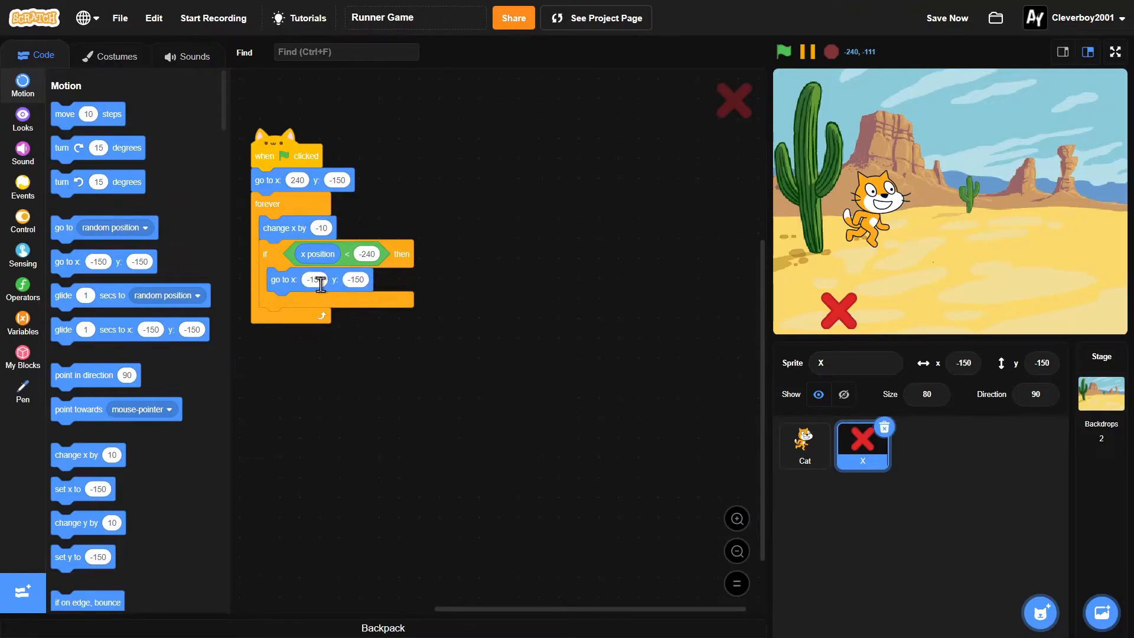
{"action": "type", "text": "240"}
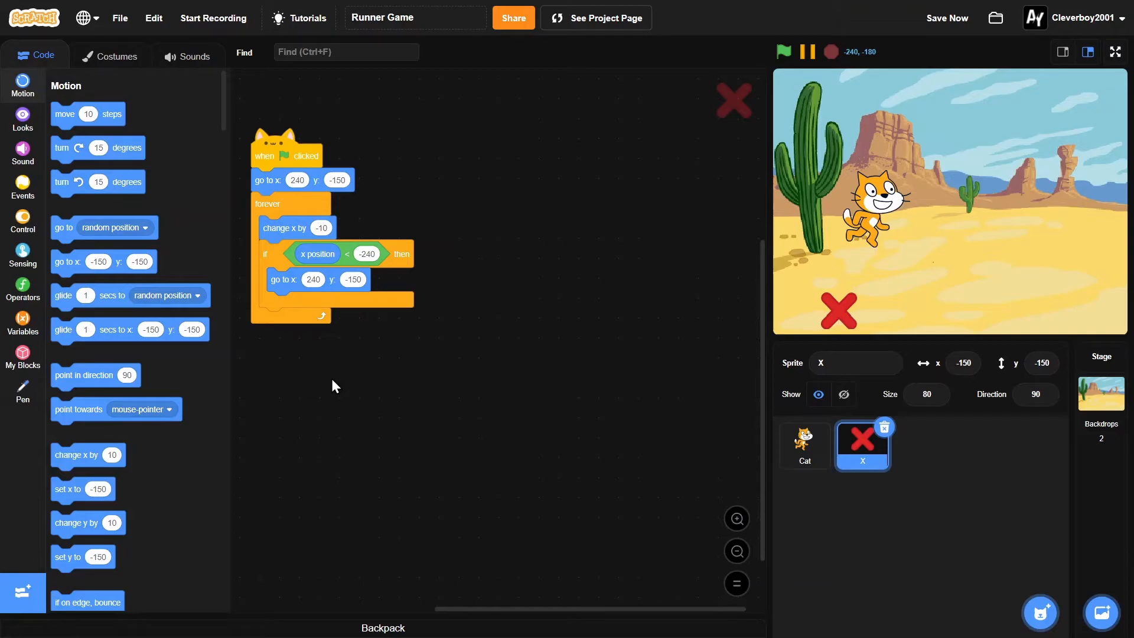
{"action": "left_click", "coordinate": [783, 51]}
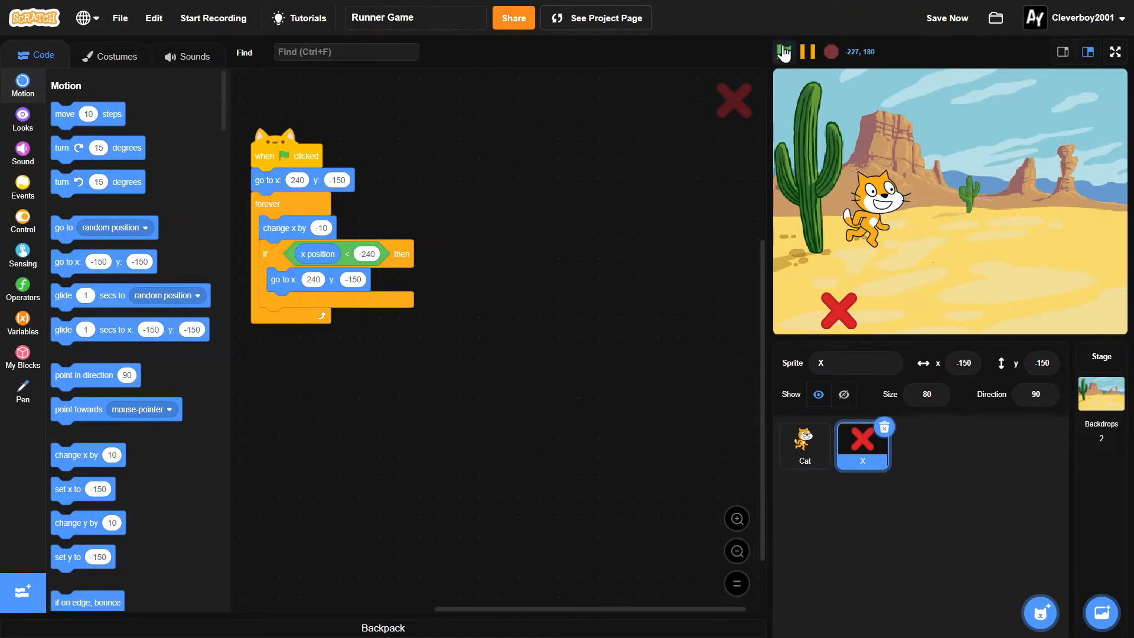
{"action": "left_click", "coordinate": [784, 52]}
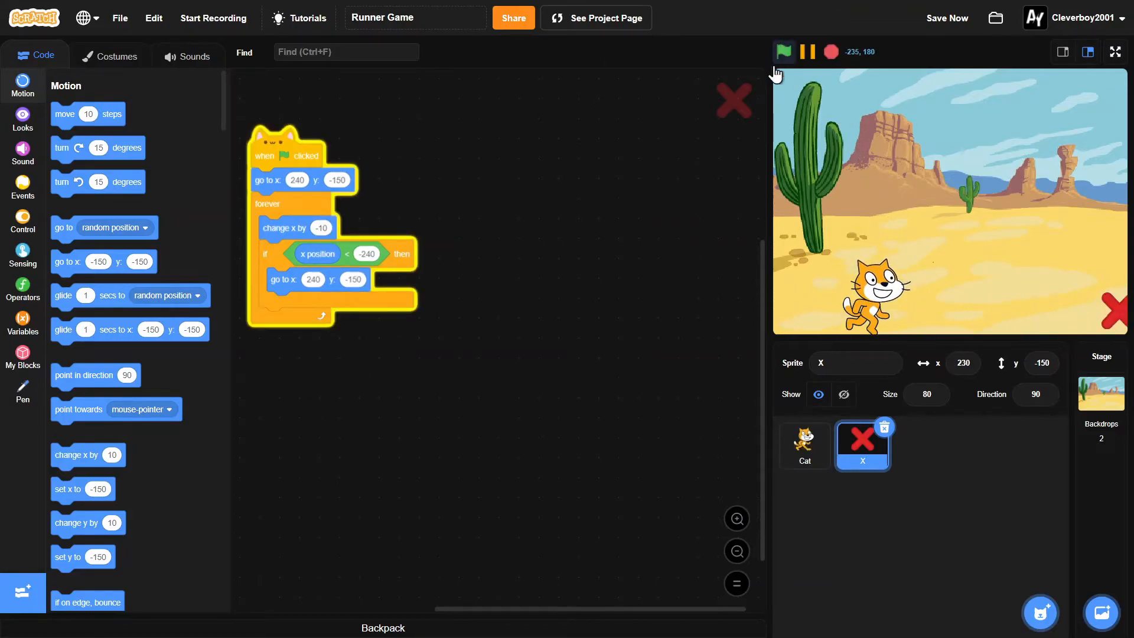
{"action": "left_click", "coordinate": [783, 52]}
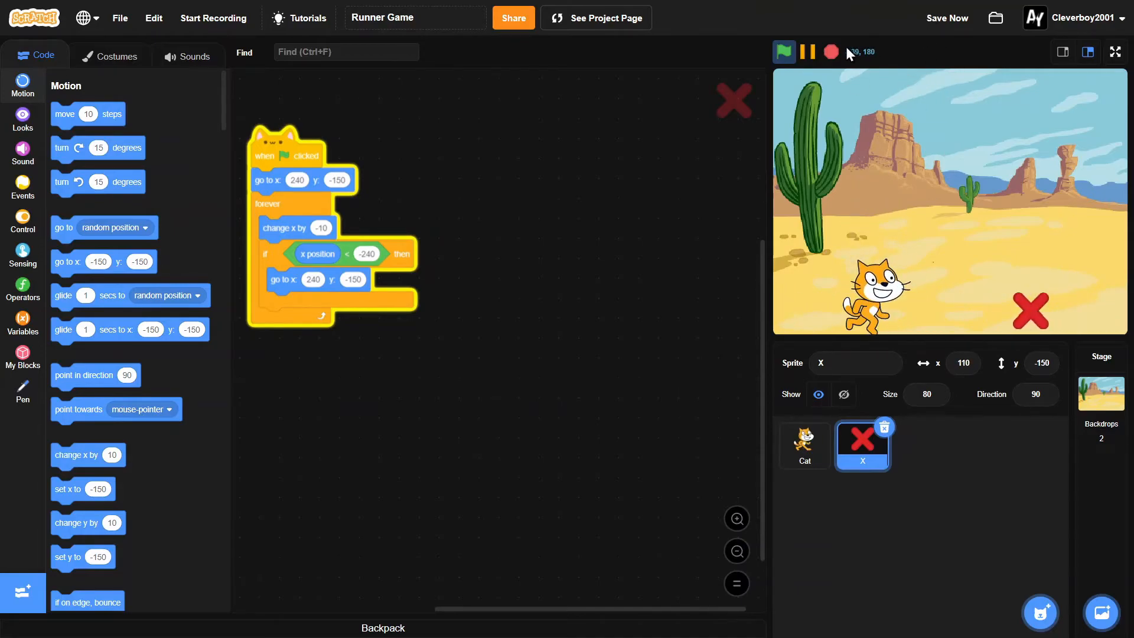
{"action": "left_click", "coordinate": [783, 51]}
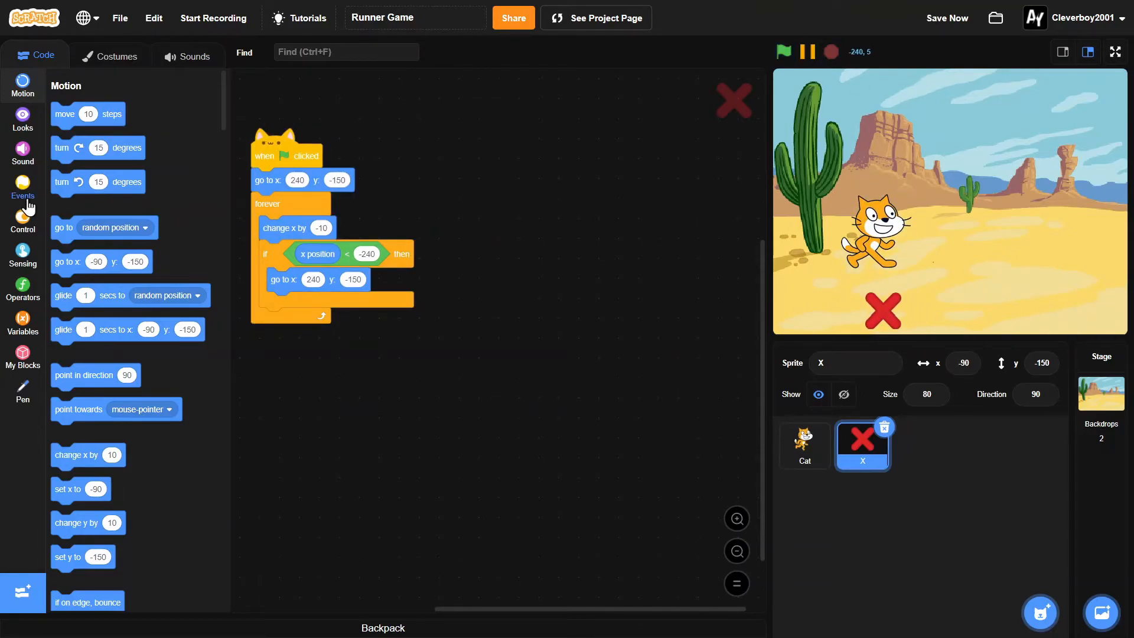
Add X's flag script forever waiting 0.1 seconds then next costume, and test-run it
{"action": "left_click", "coordinate": [22, 187]}
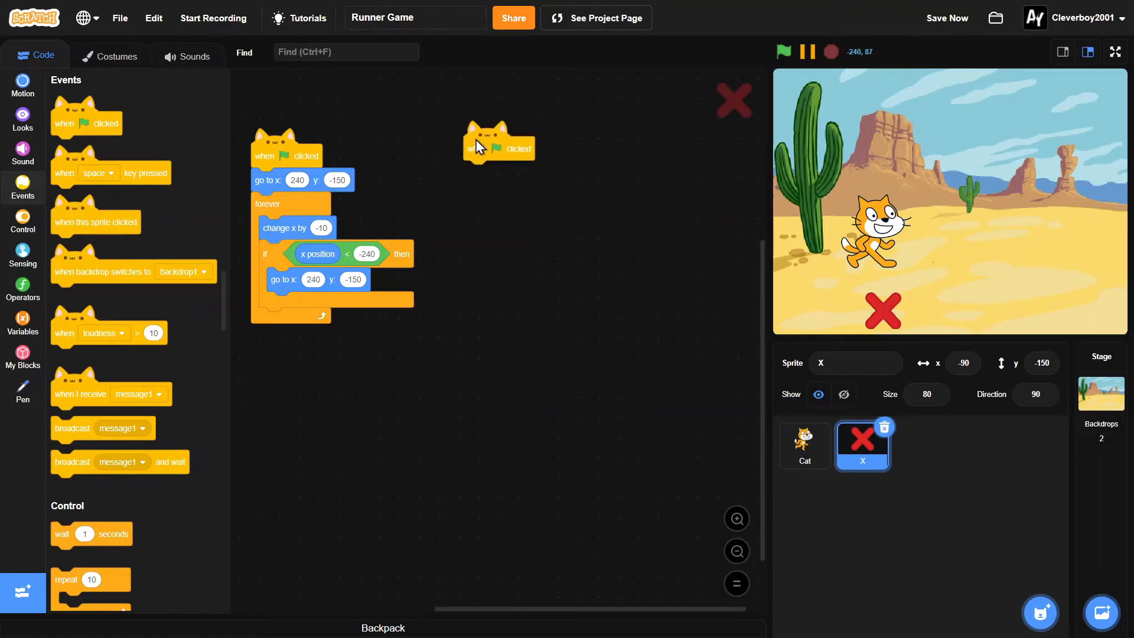
{"action": "left_click", "coordinate": [22, 220]}
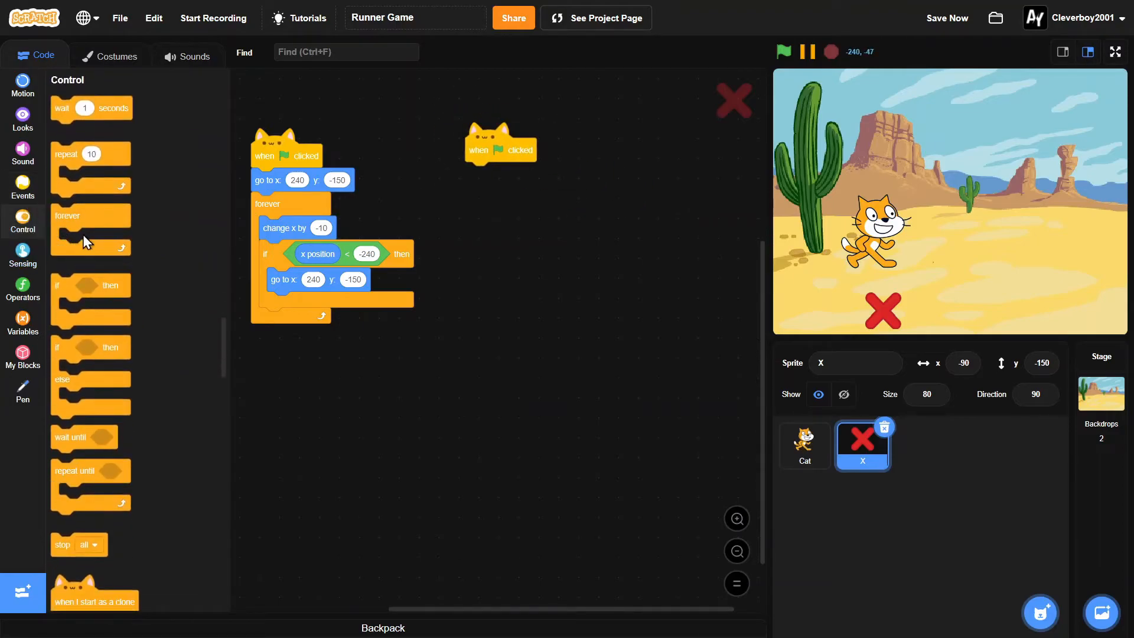
{"action": "left_click_drag", "start_coordinate": [66, 215], "coordinate": [507, 173]}
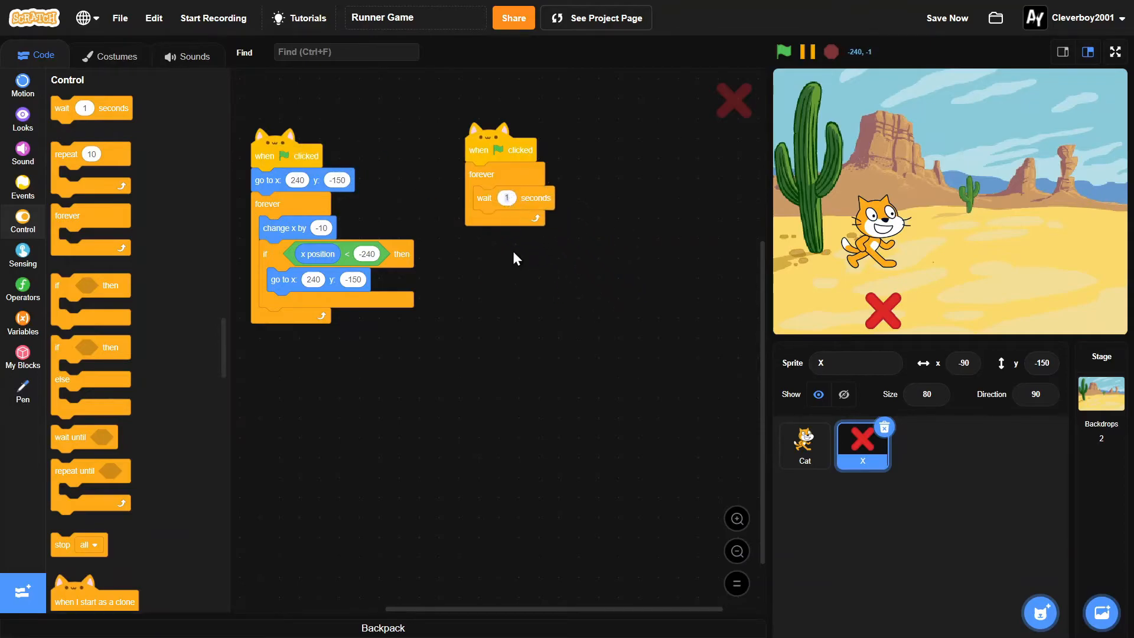
{"action": "type", "text": "0.1"}
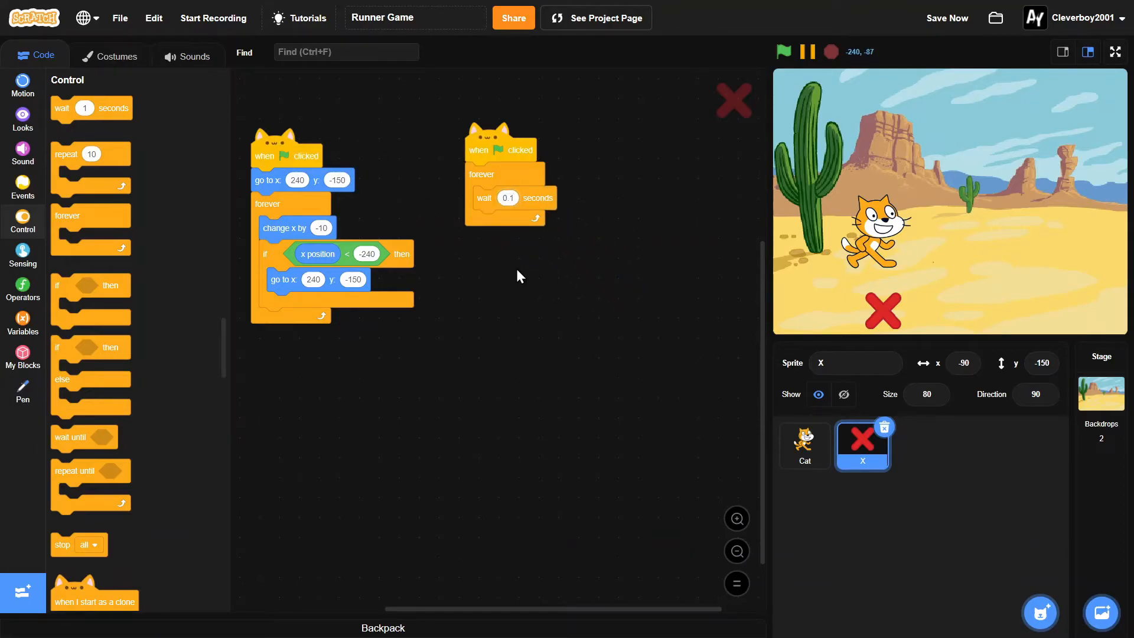
{"action": "left_click", "coordinate": [22, 114]}
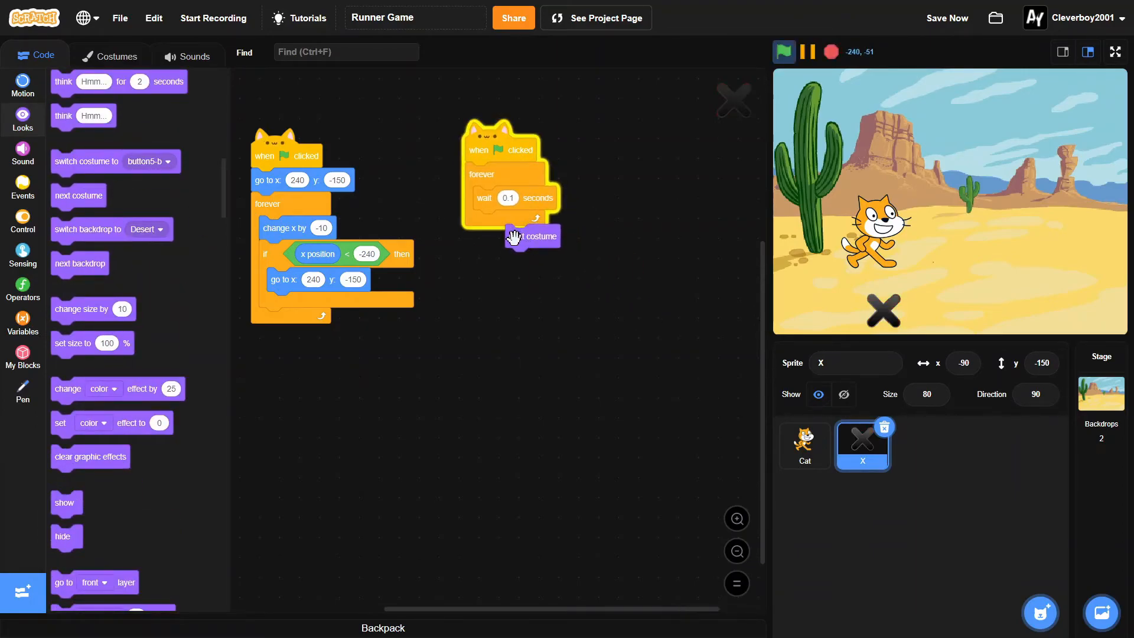
{"action": "left_click_drag", "start_coordinate": [532, 236], "coordinate": [501, 222]}
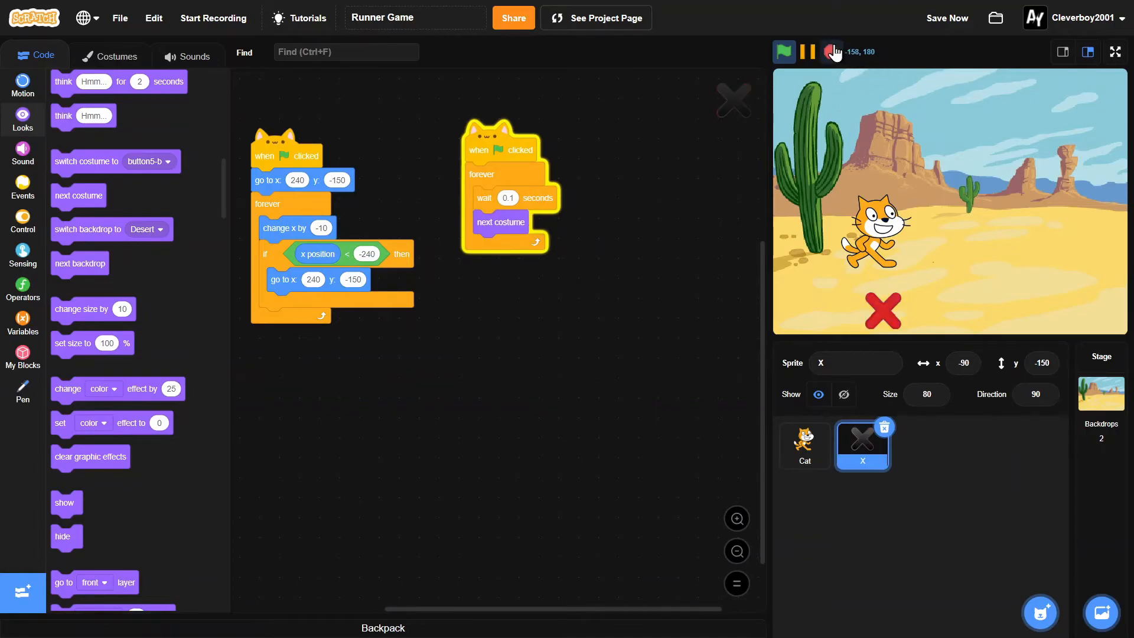
{"action": "left_click", "coordinate": [784, 51]}
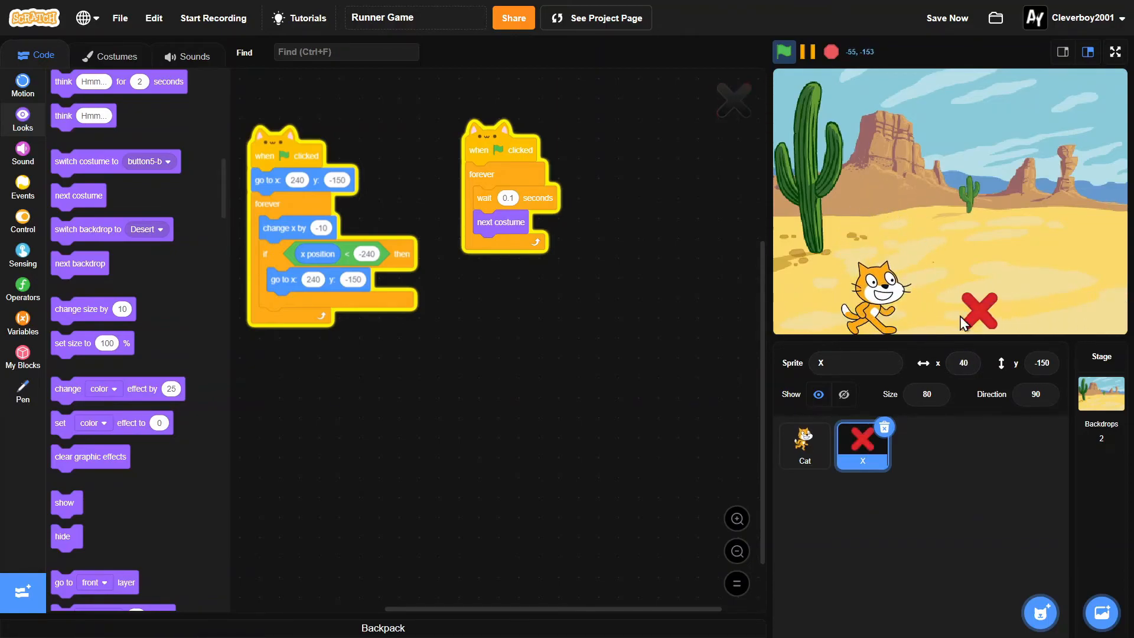
{"action": "left_click", "coordinate": [783, 51]}
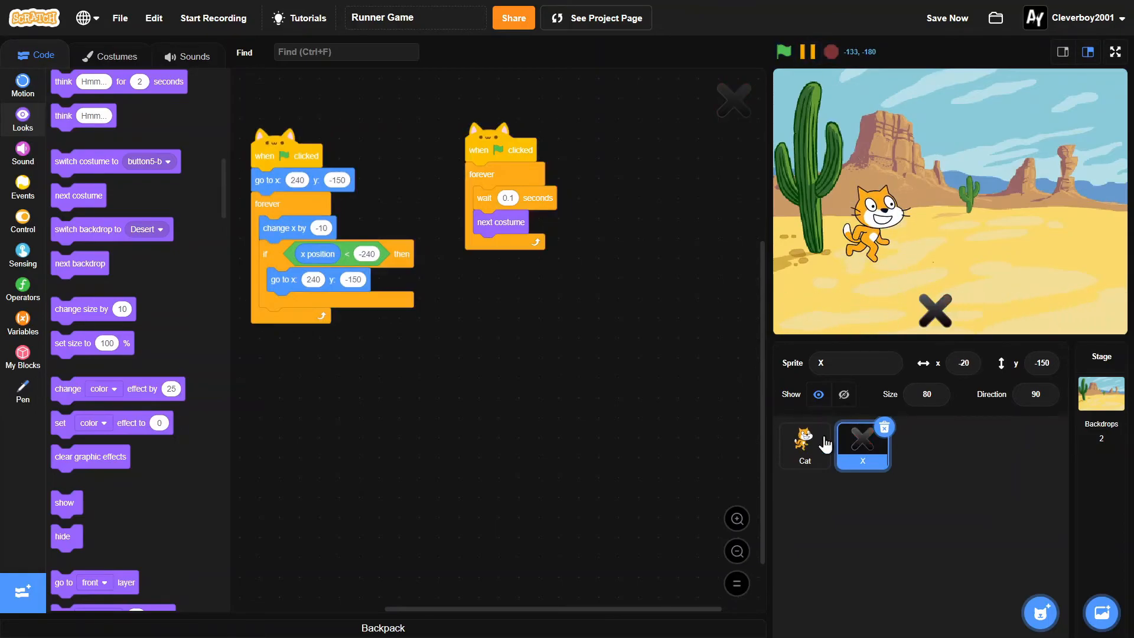
Build the cat's flag script: forever, if touching X then, choosing X in the dropdown
{"action": "left_click", "coordinate": [804, 445]}
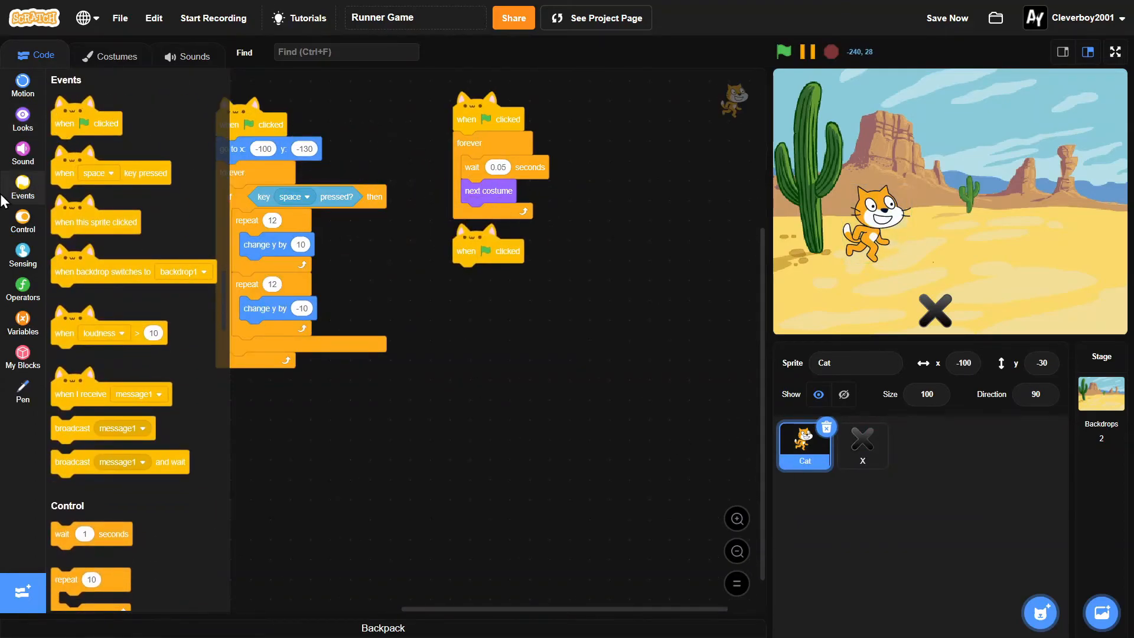
{"action": "left_click", "coordinate": [23, 220]}
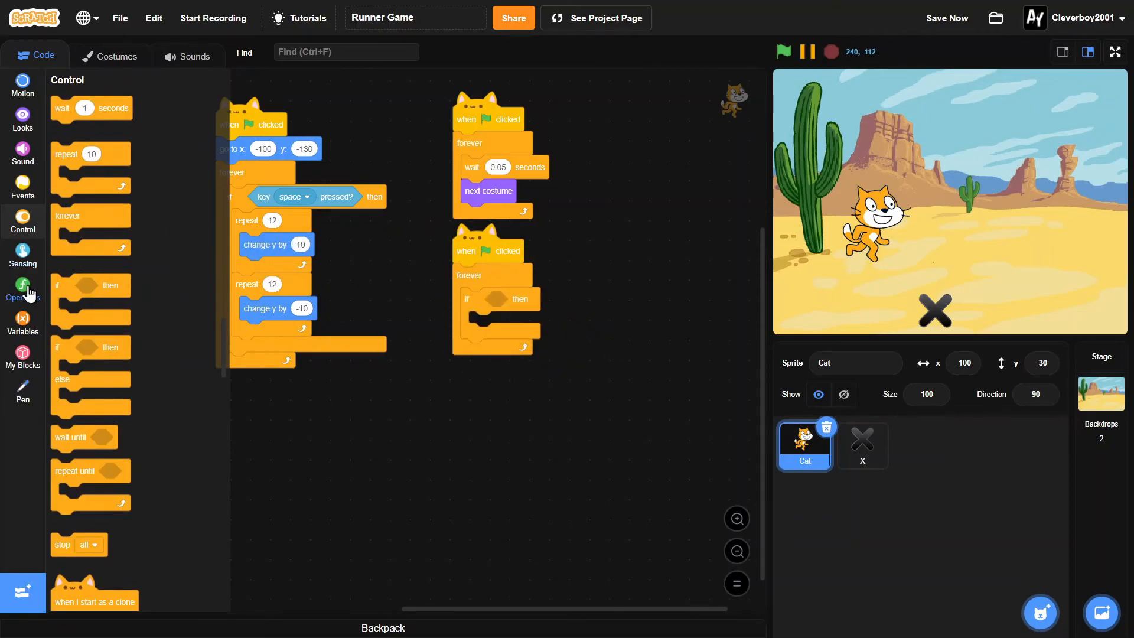
{"action": "left_click", "coordinate": [22, 254]}
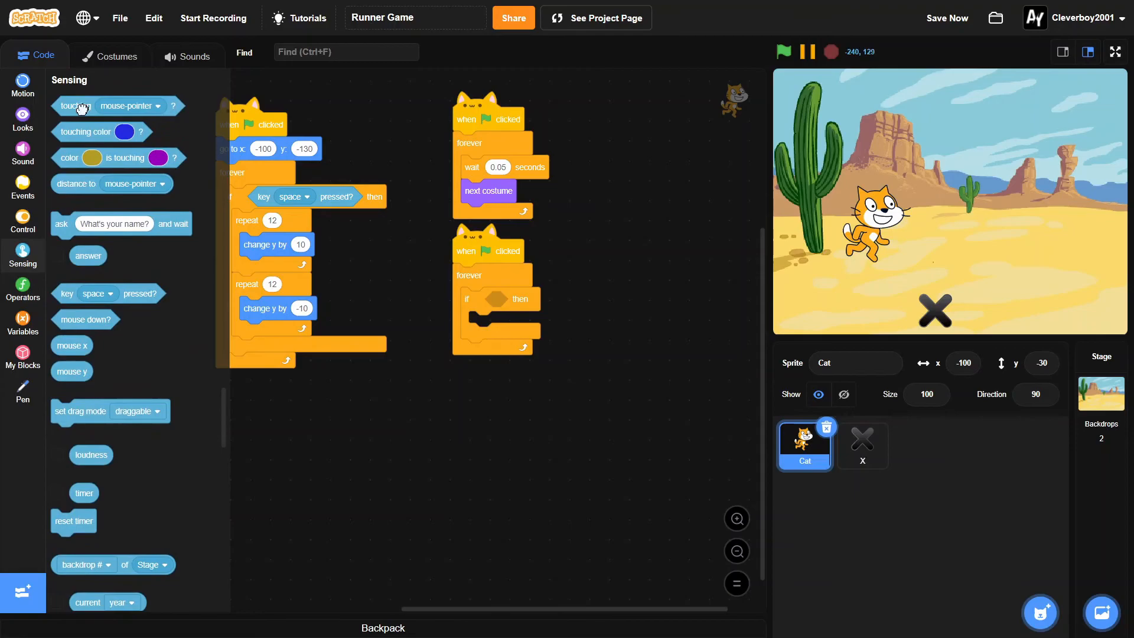
{"action": "left_click", "coordinate": [586, 299]}
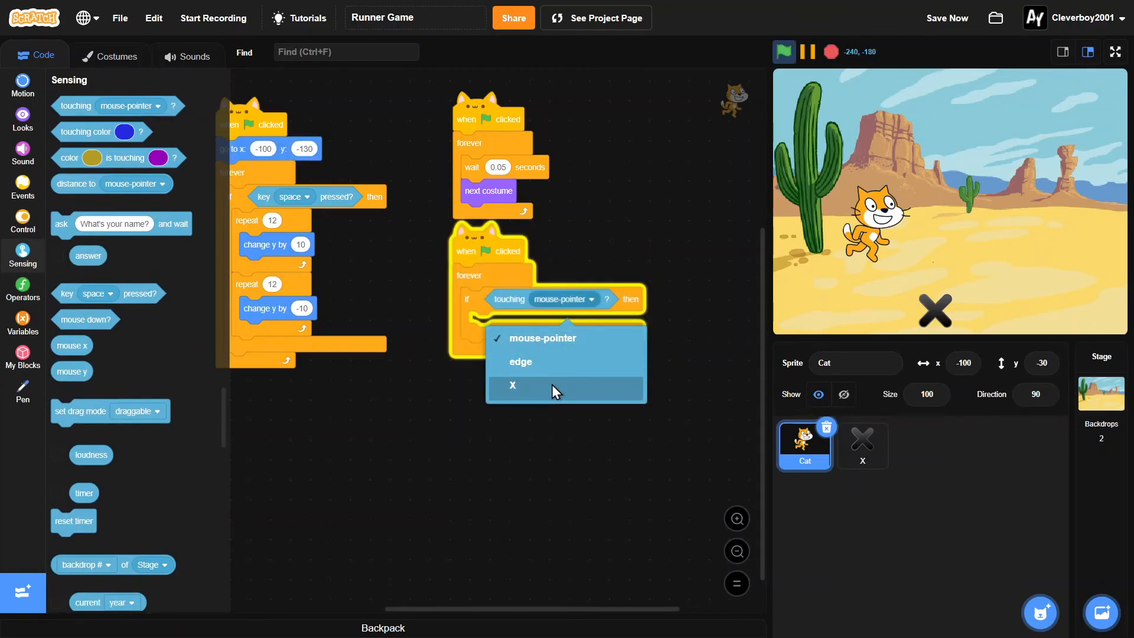
{"action": "left_click", "coordinate": [513, 385]}
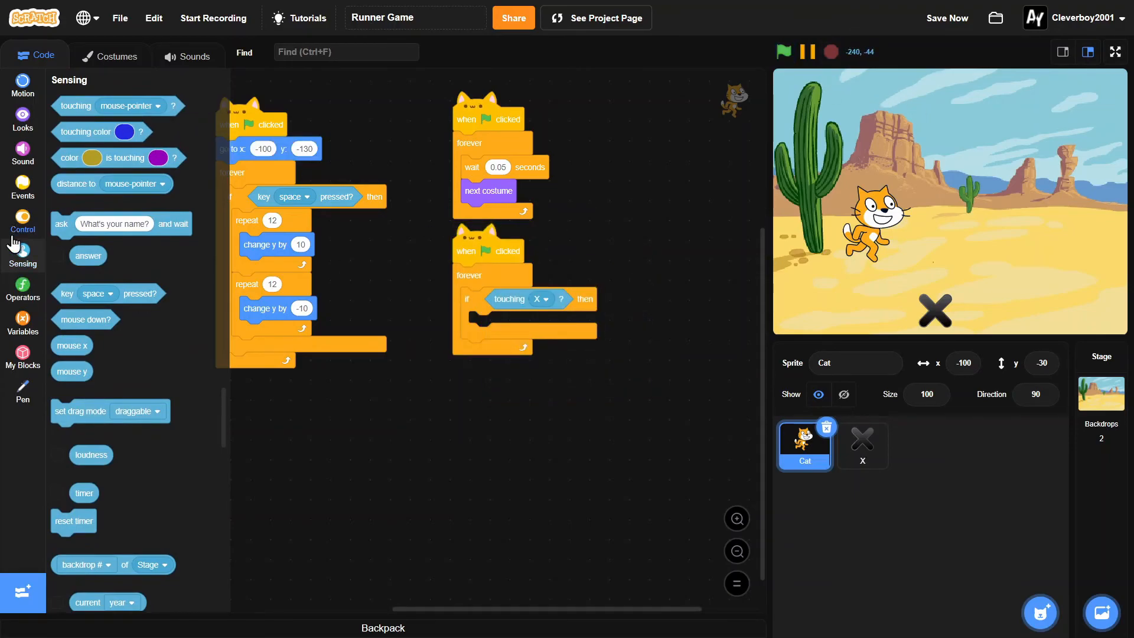
{"action": "left_click", "coordinate": [22, 220]}
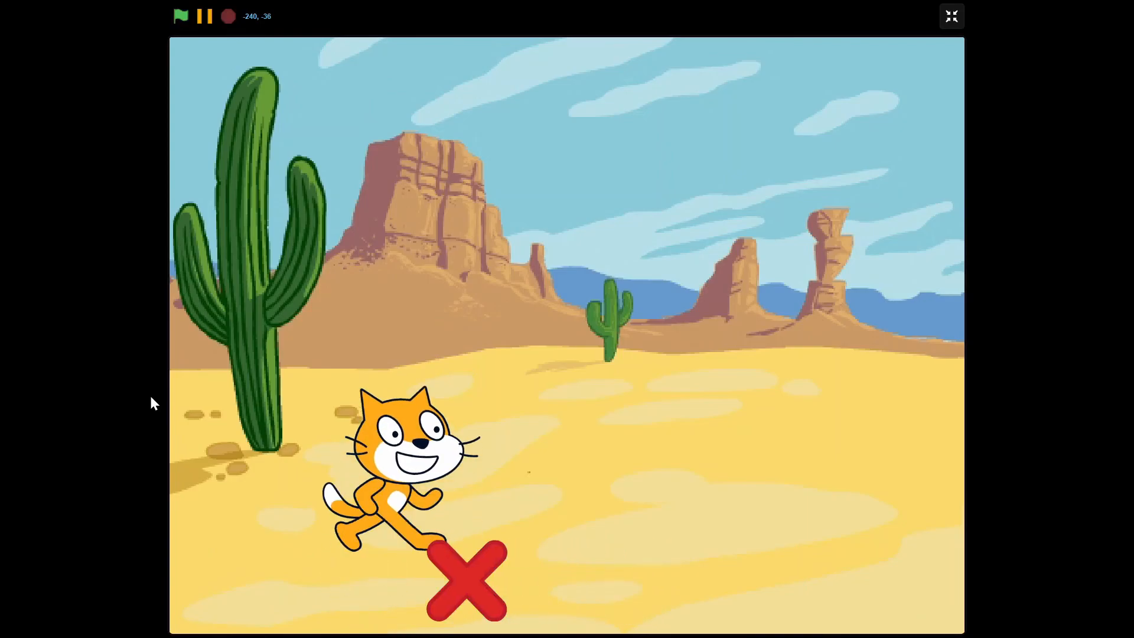
Start the finished runner game on the full-screen stage with the green flag
{"action": "left_click", "coordinate": [180, 15]}
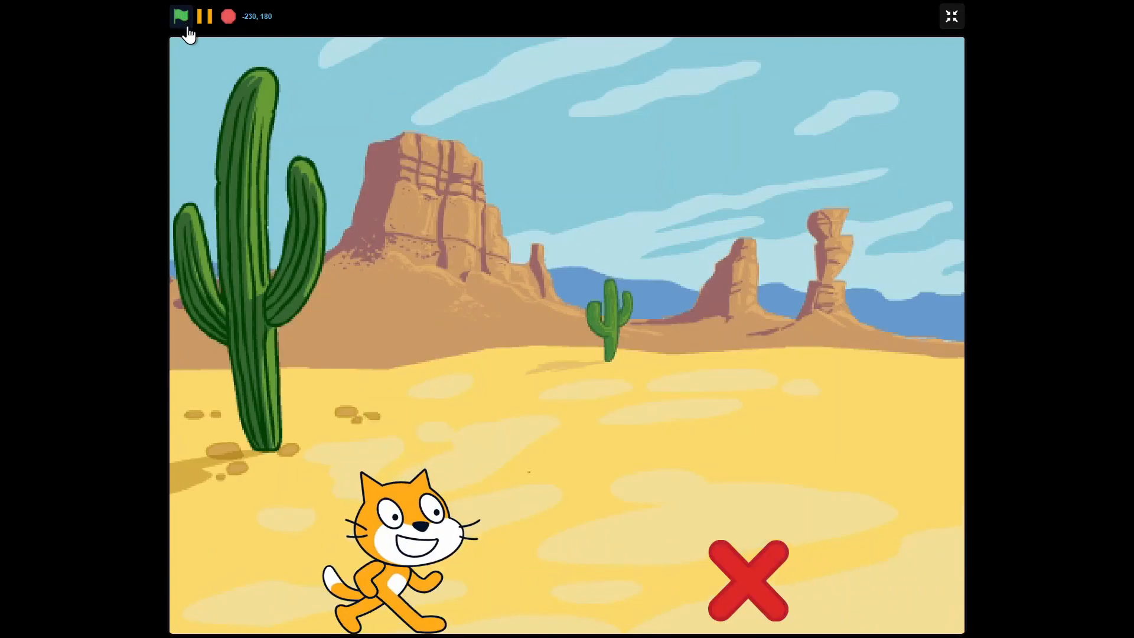
{"action": "left_click", "coordinate": [180, 16]}
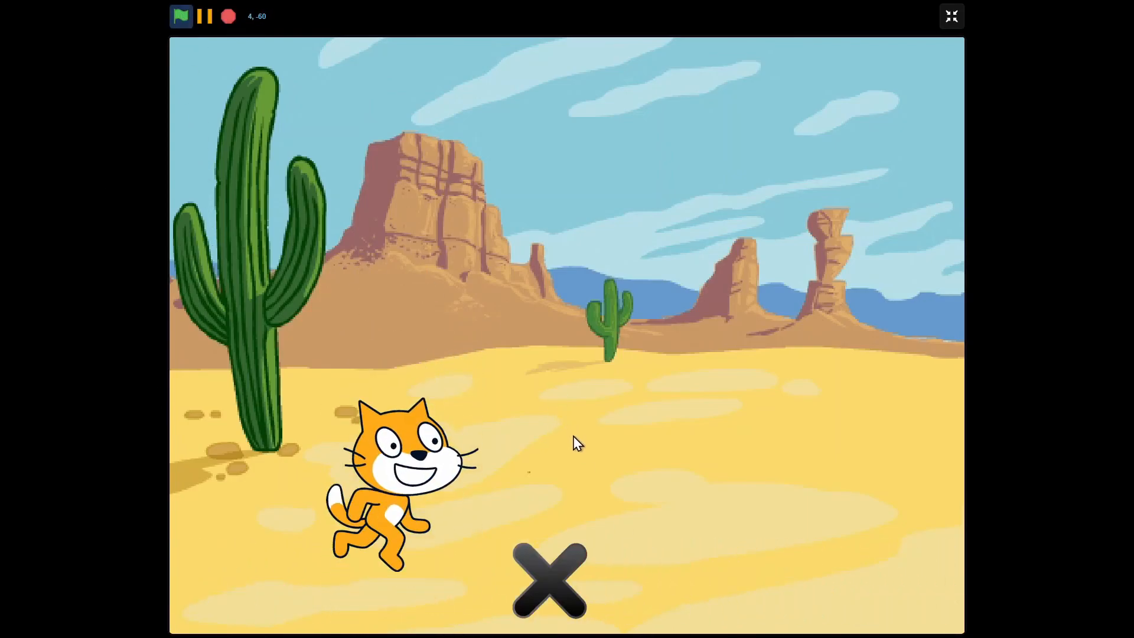